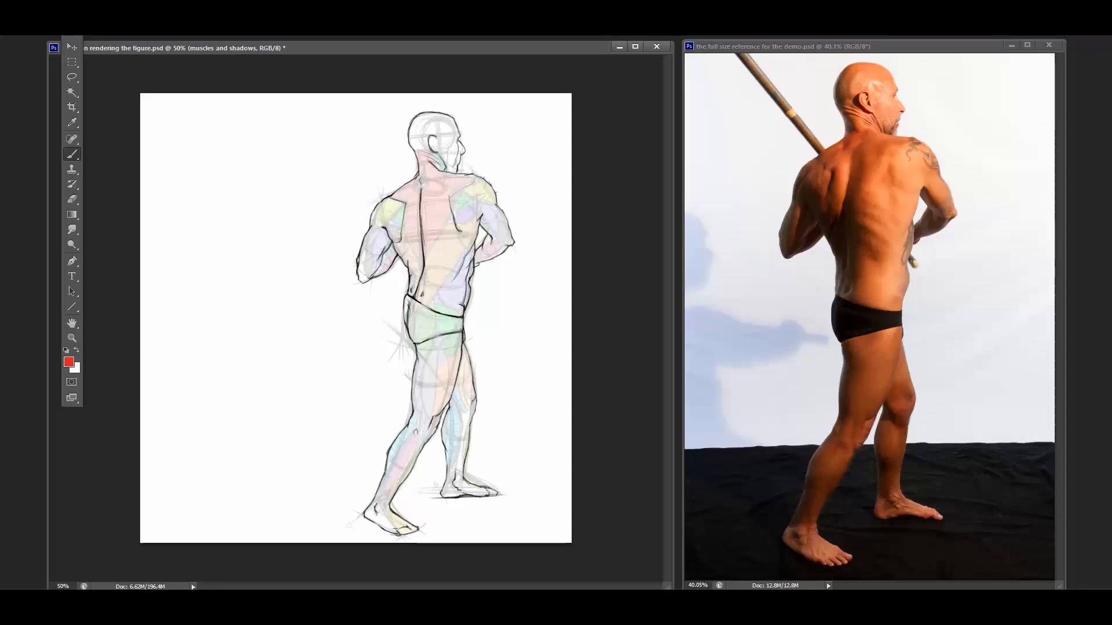
mouse_move(941, 177)
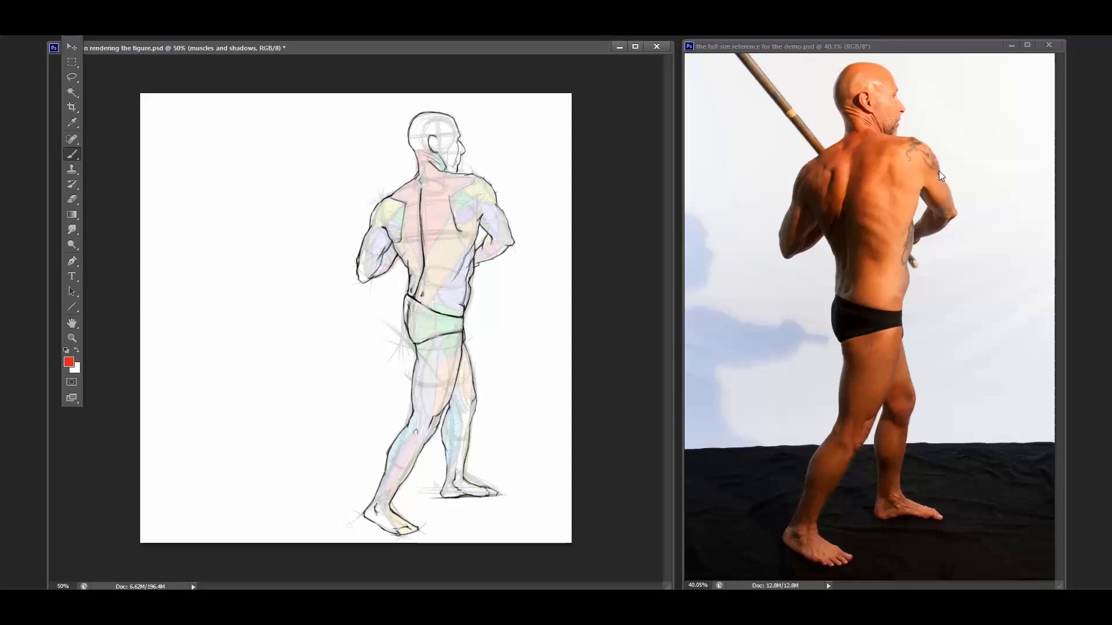
mouse_move(938, 162)
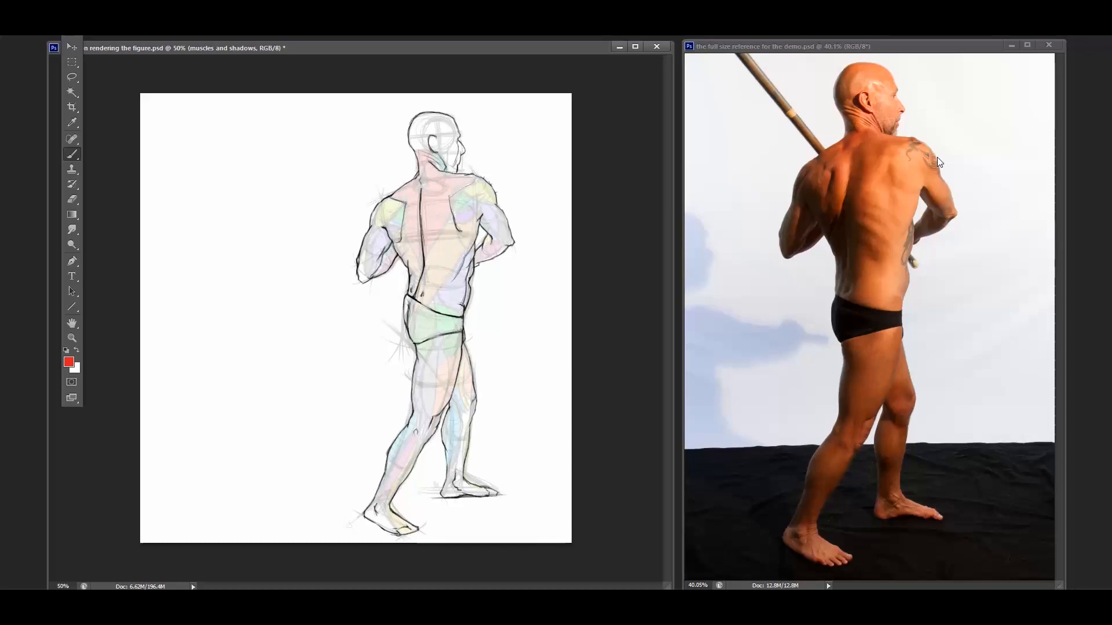
mouse_move(929, 151)
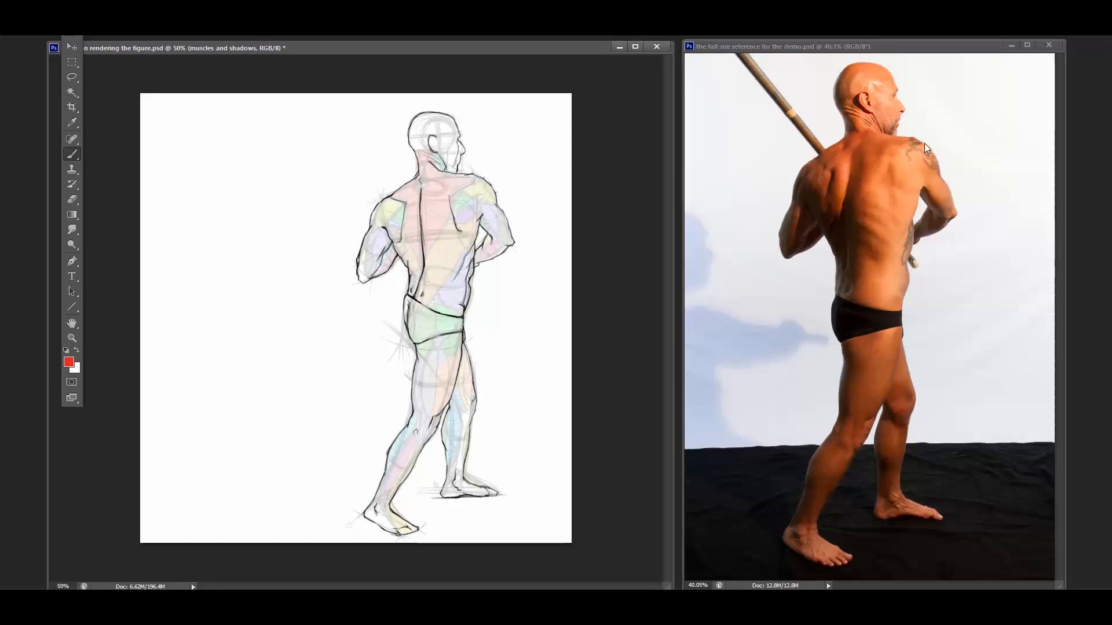
mouse_move(931, 154)
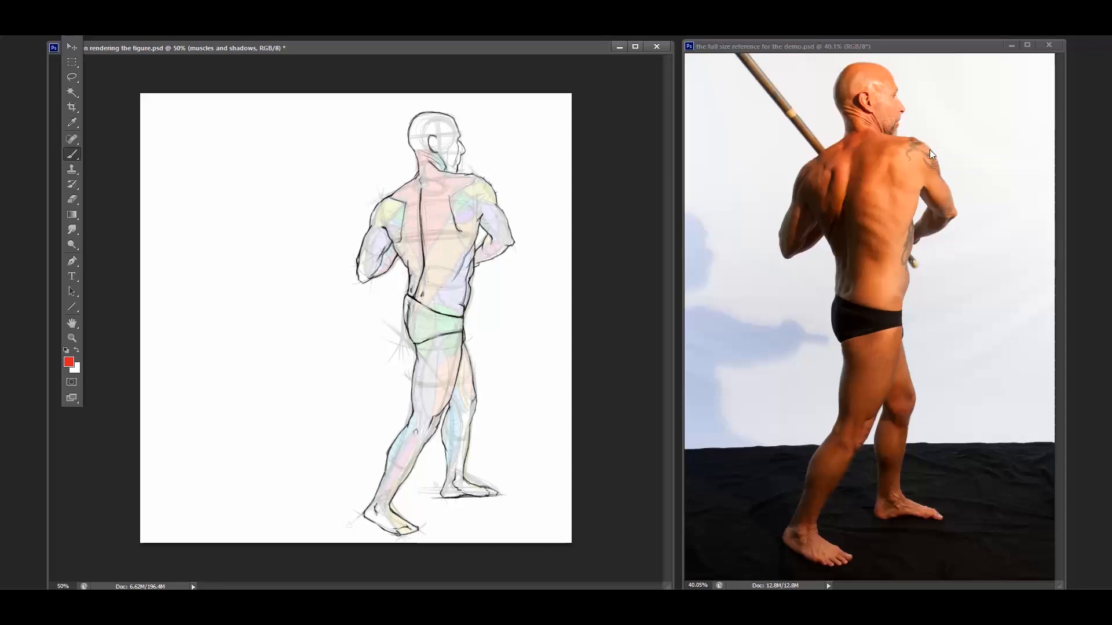
mouse_move(933, 133)
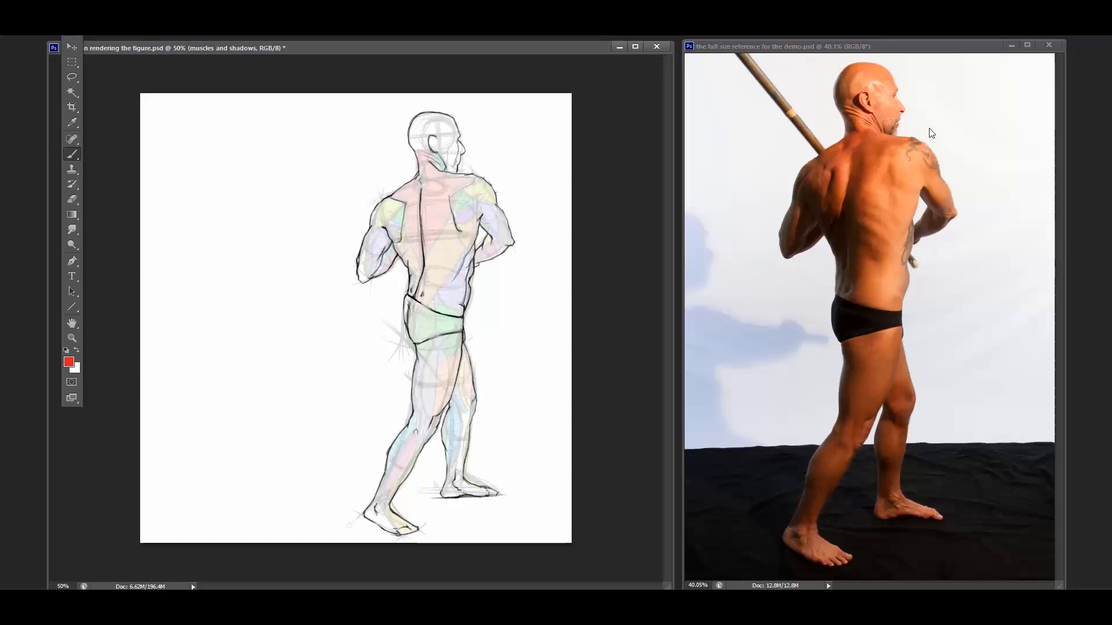
mouse_move(931, 144)
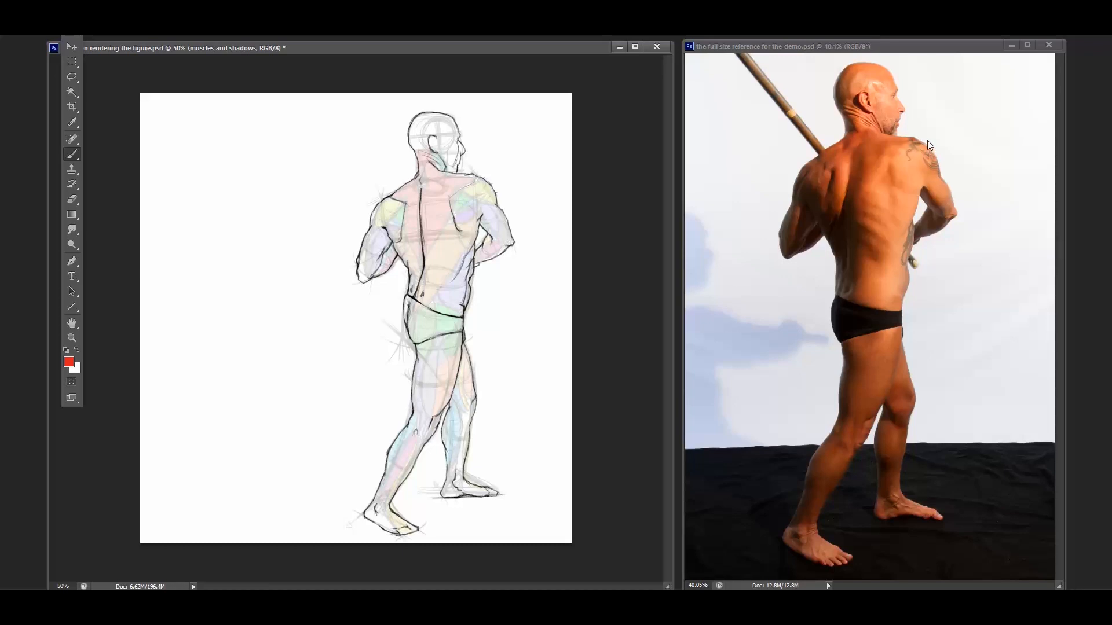
mouse_move(932, 148)
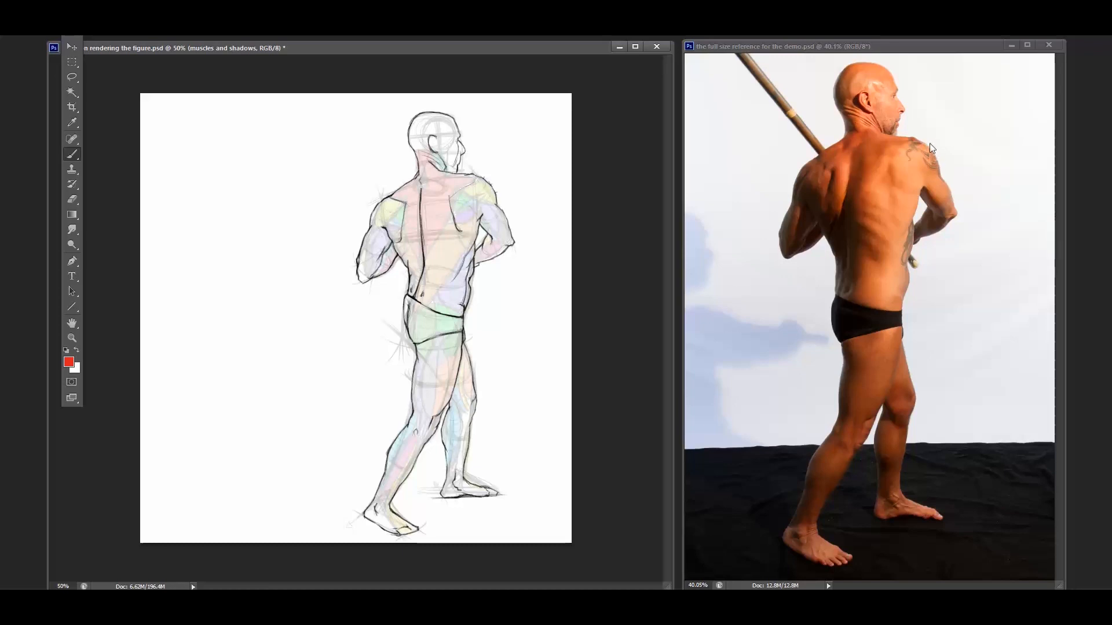
mouse_move(922, 141)
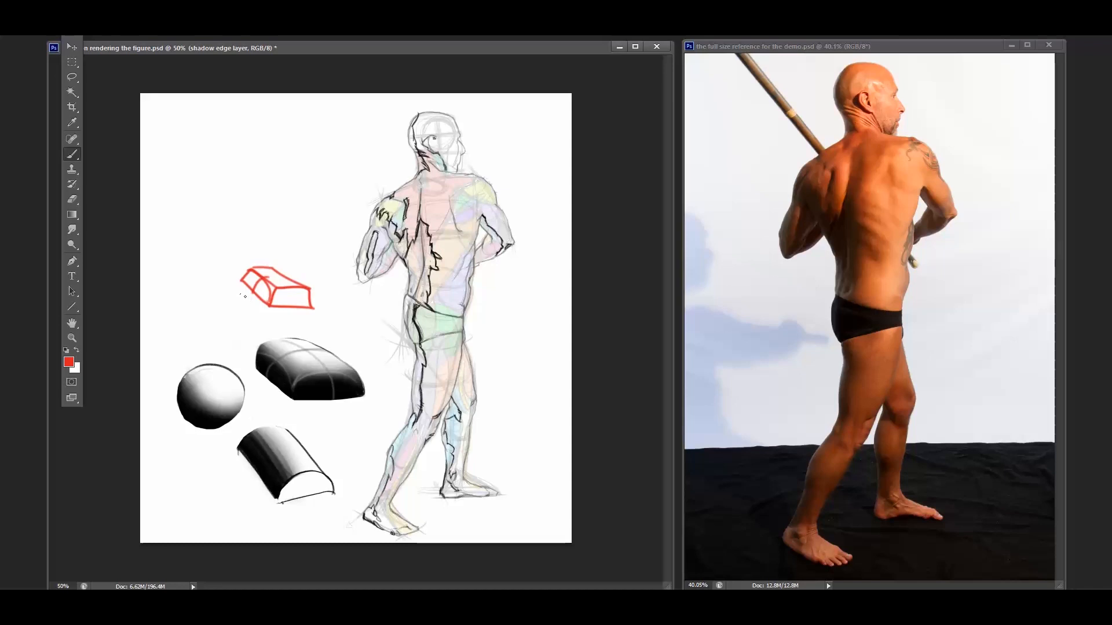
mouse_move(262, 277)
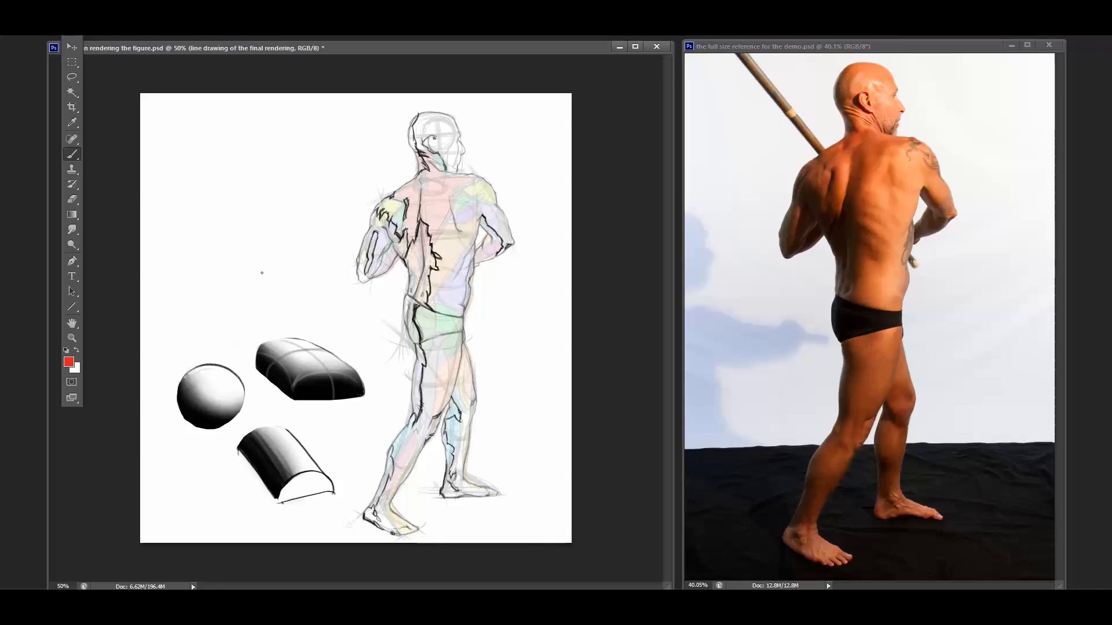
left_click_drag(268, 196, 315, 239)
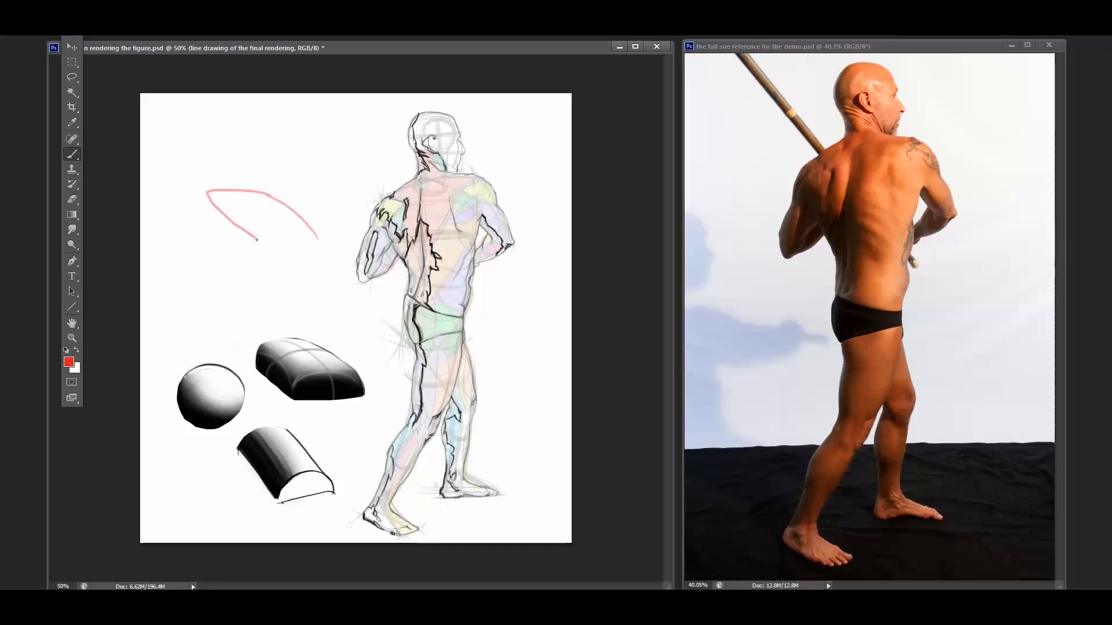
left_click_drag(252, 241, 284, 205)
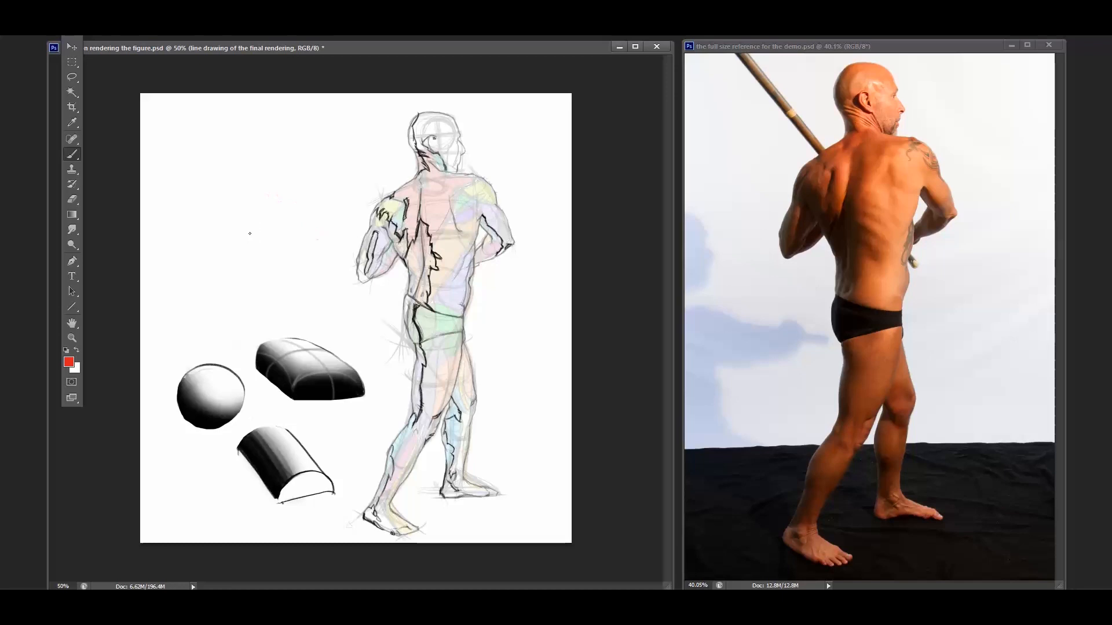
mouse_move(608, 175)
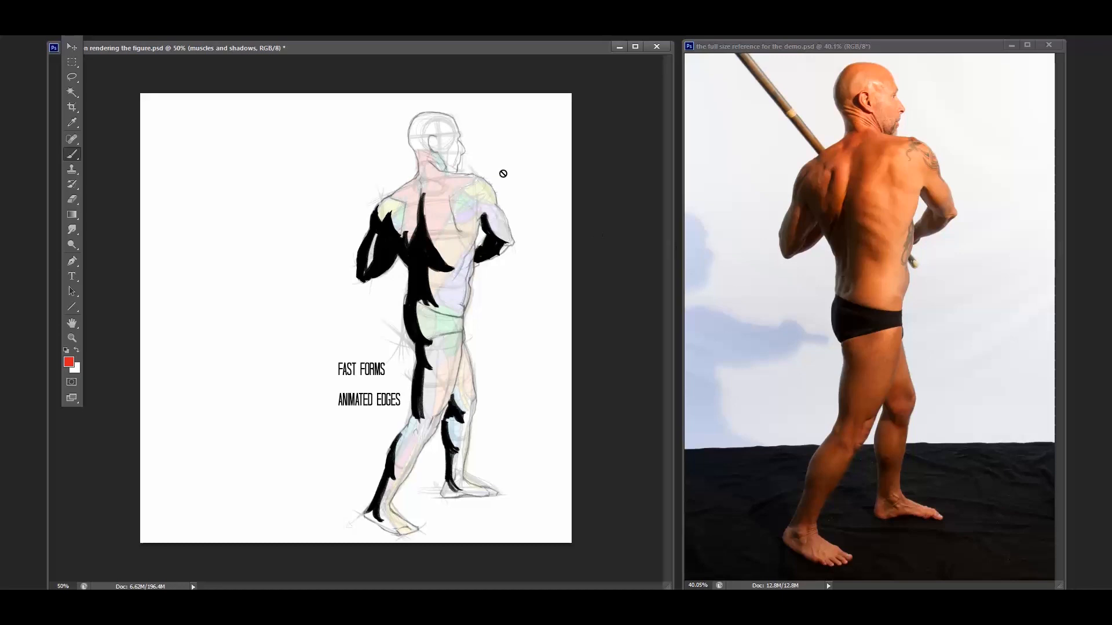
mouse_move(448, 249)
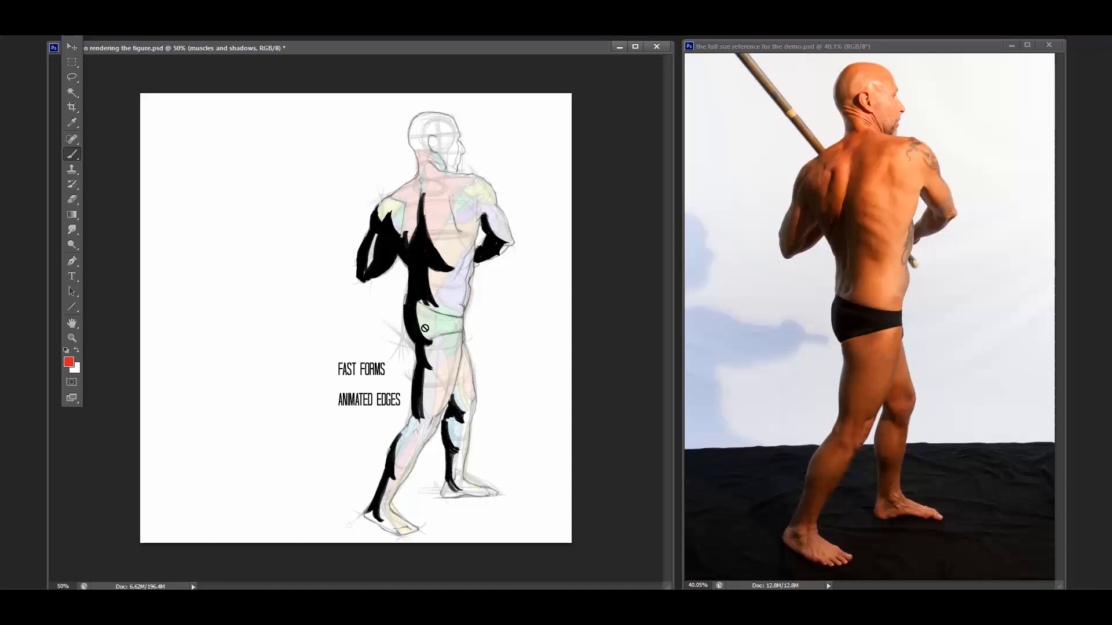
mouse_move(421, 432)
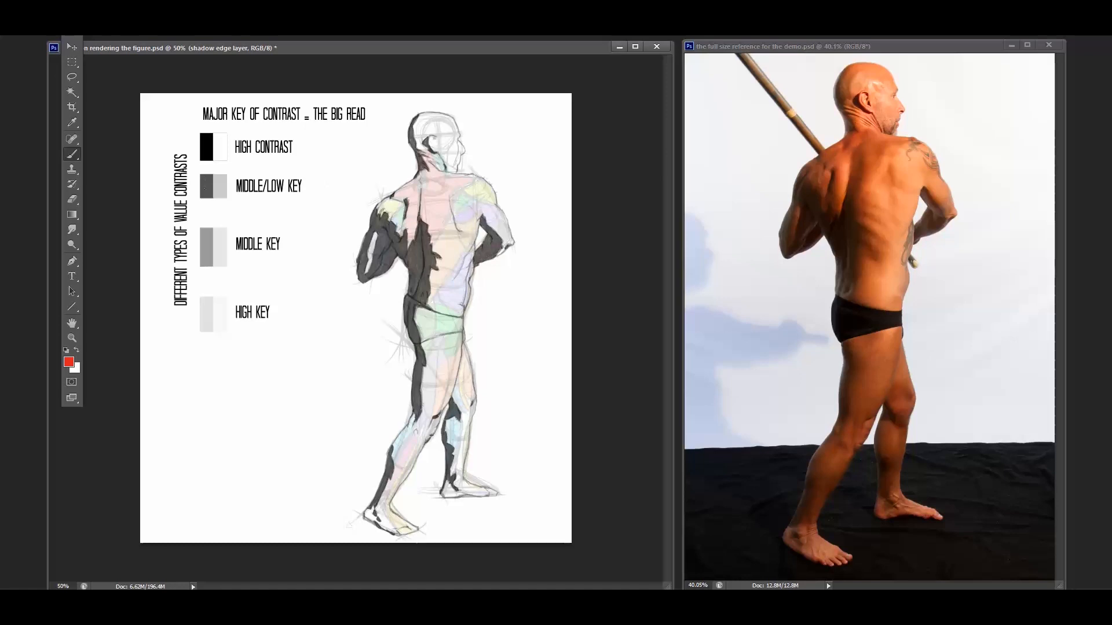
mouse_move(865, 248)
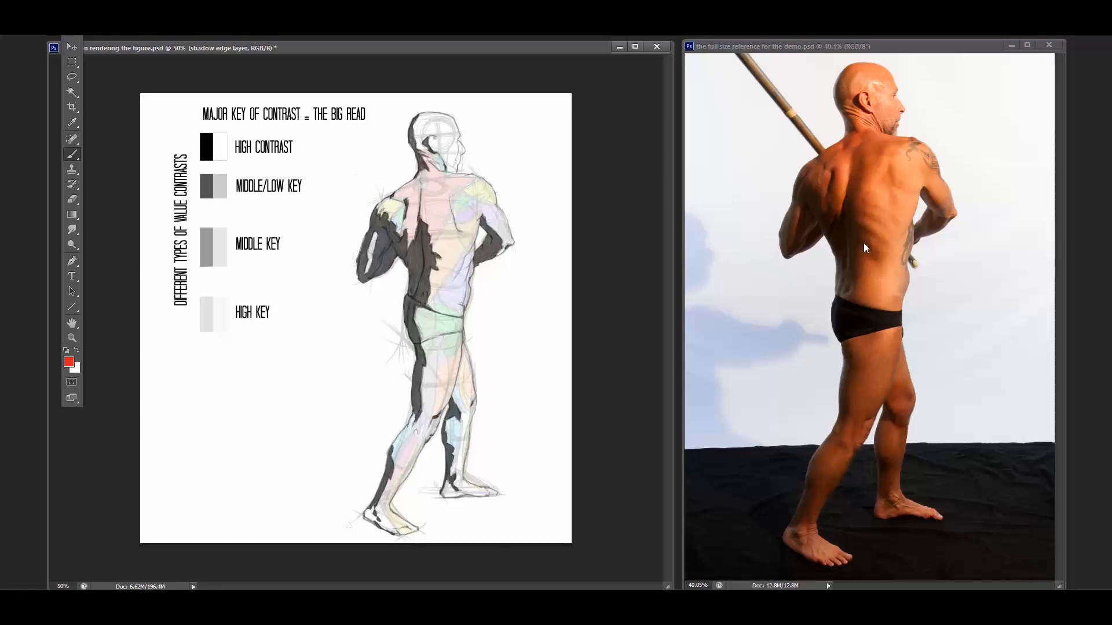
mouse_move(889, 215)
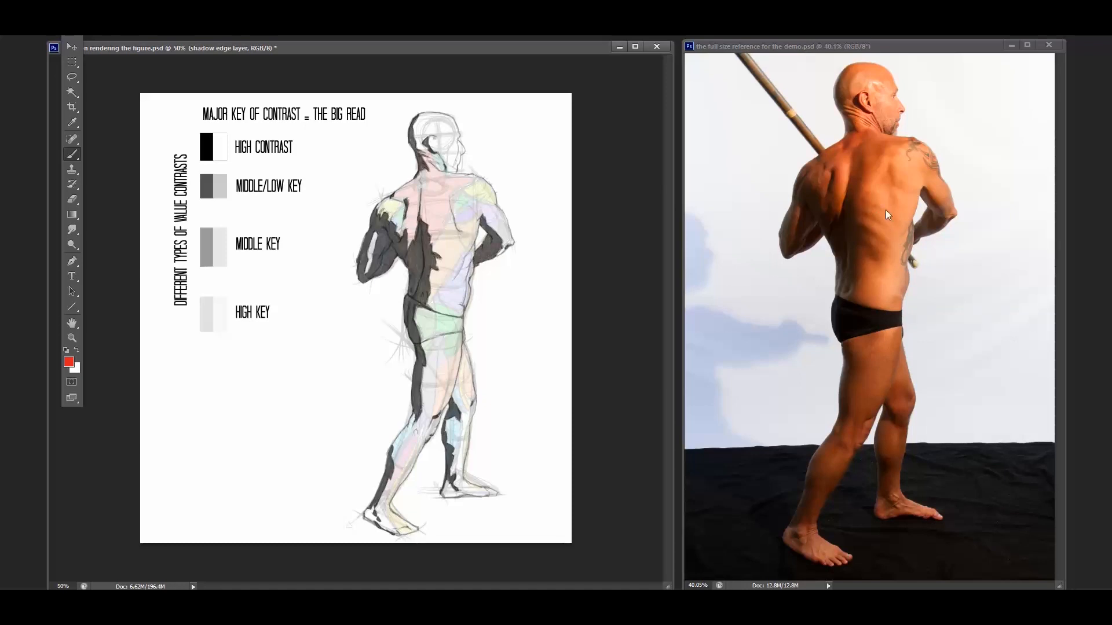
mouse_move(825, 312)
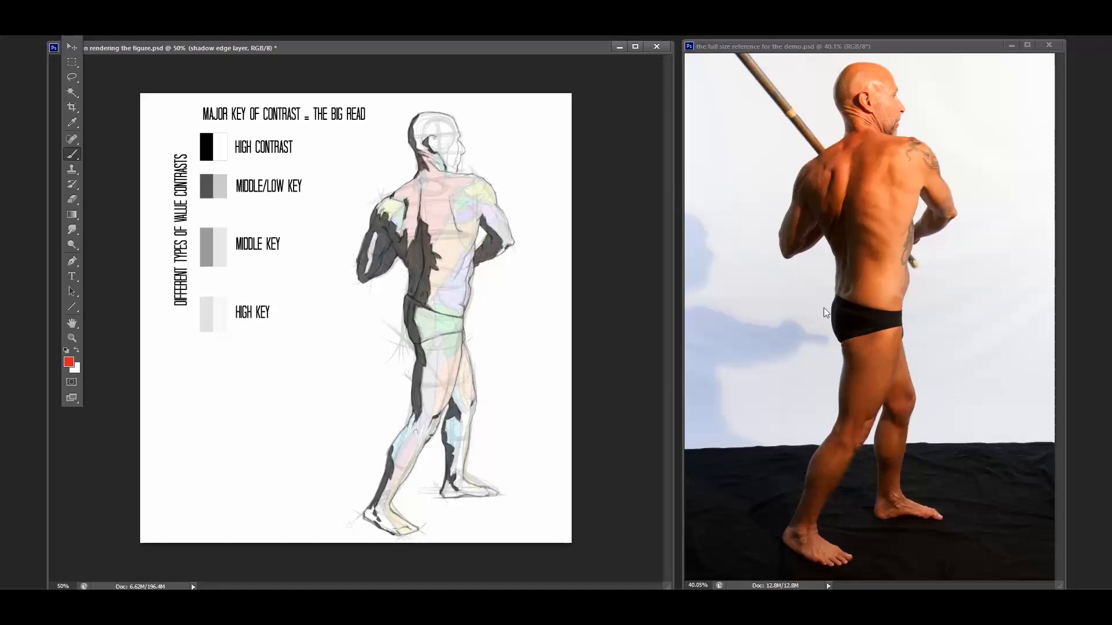
mouse_move(830, 230)
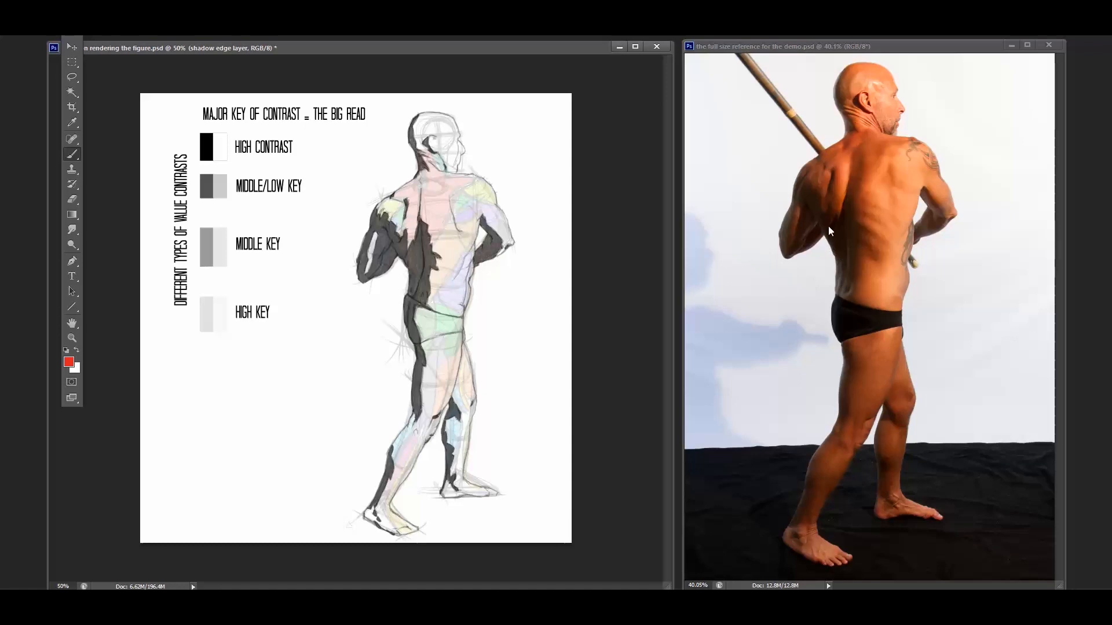
mouse_move(773, 201)
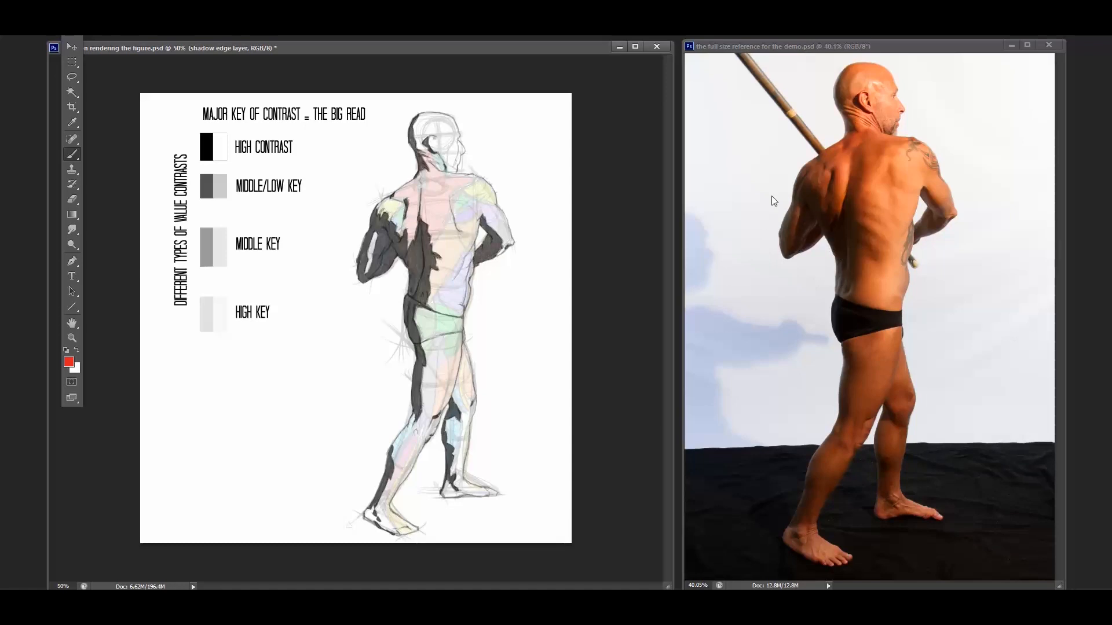
mouse_move(825, 304)
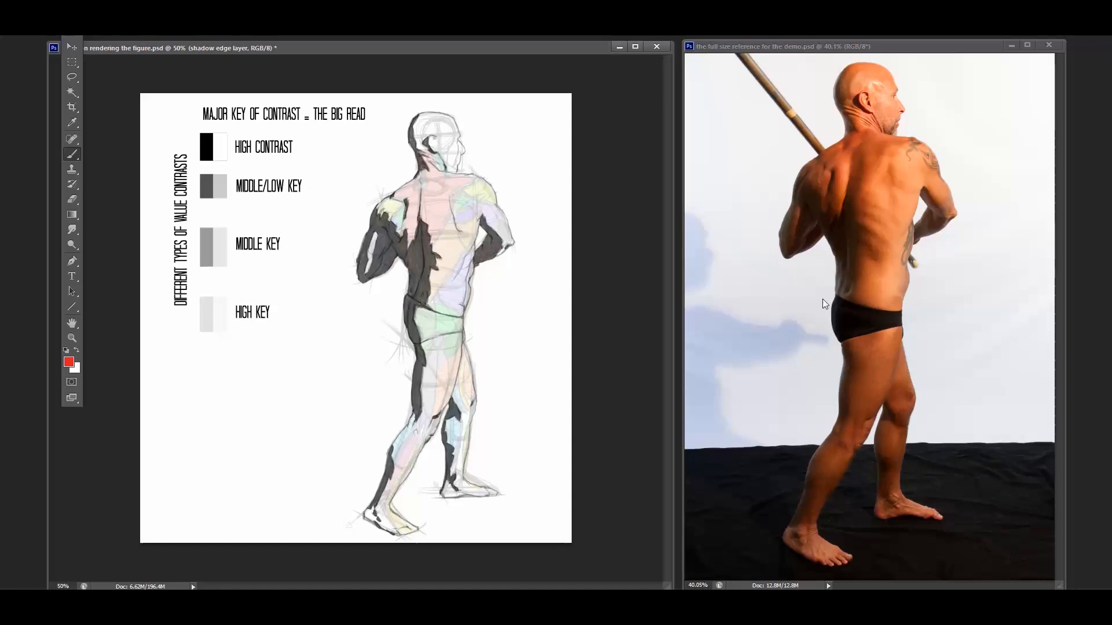
mouse_move(749, 205)
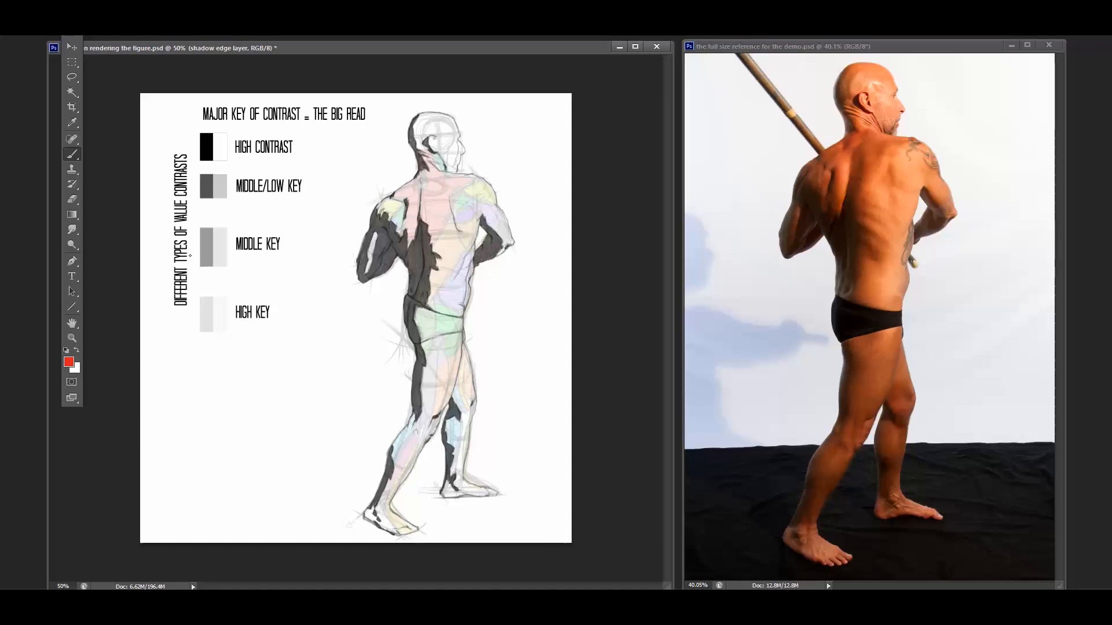
mouse_move(902, 206)
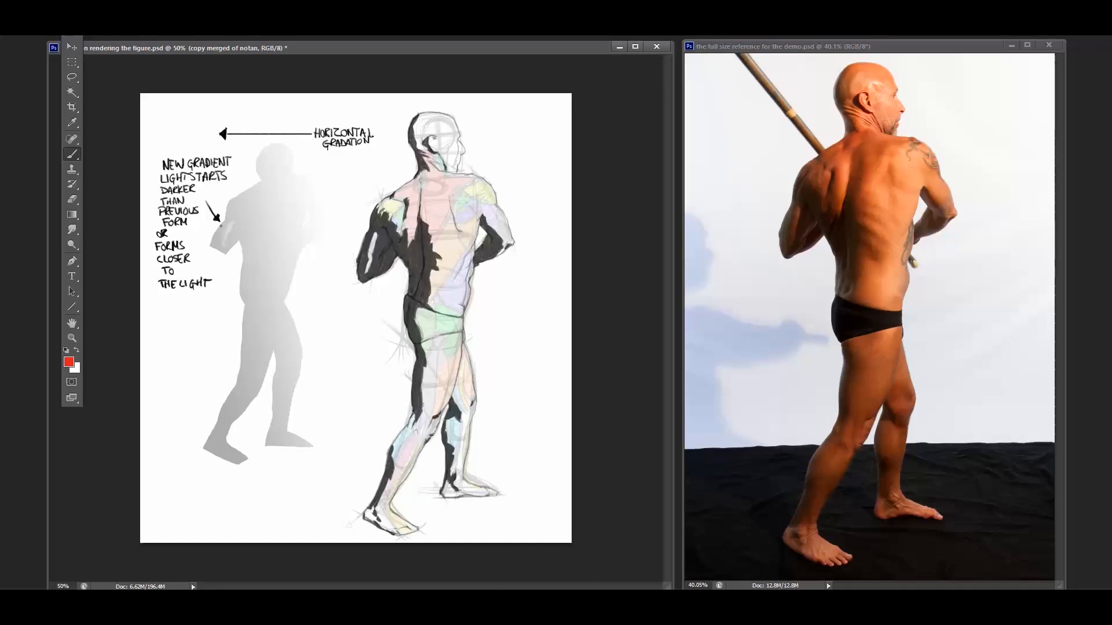
mouse_move(807, 225)
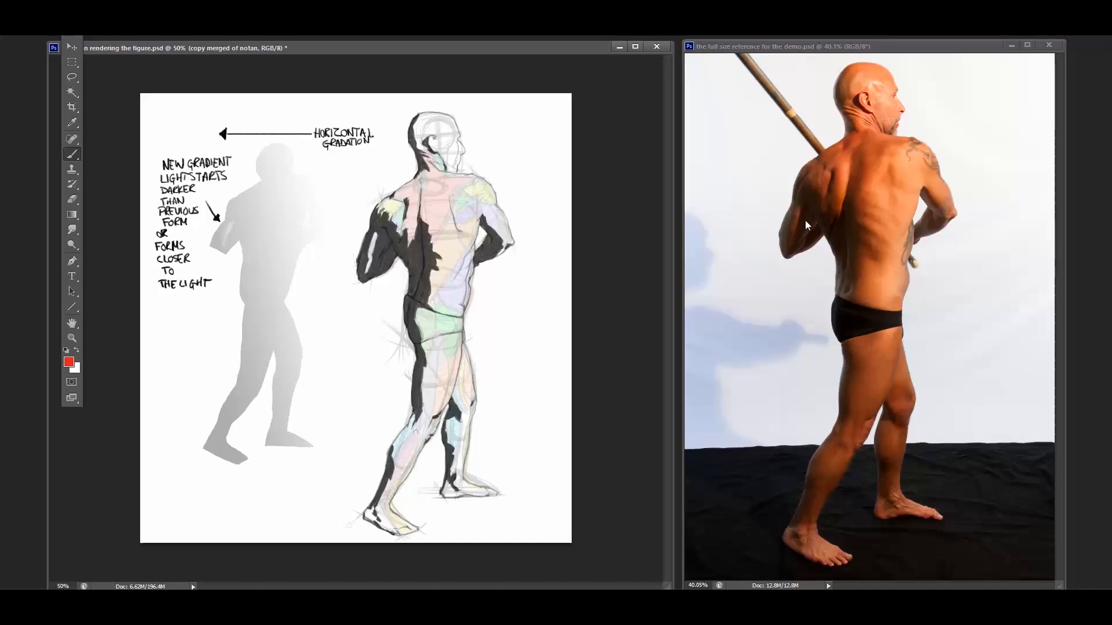
mouse_move(803, 206)
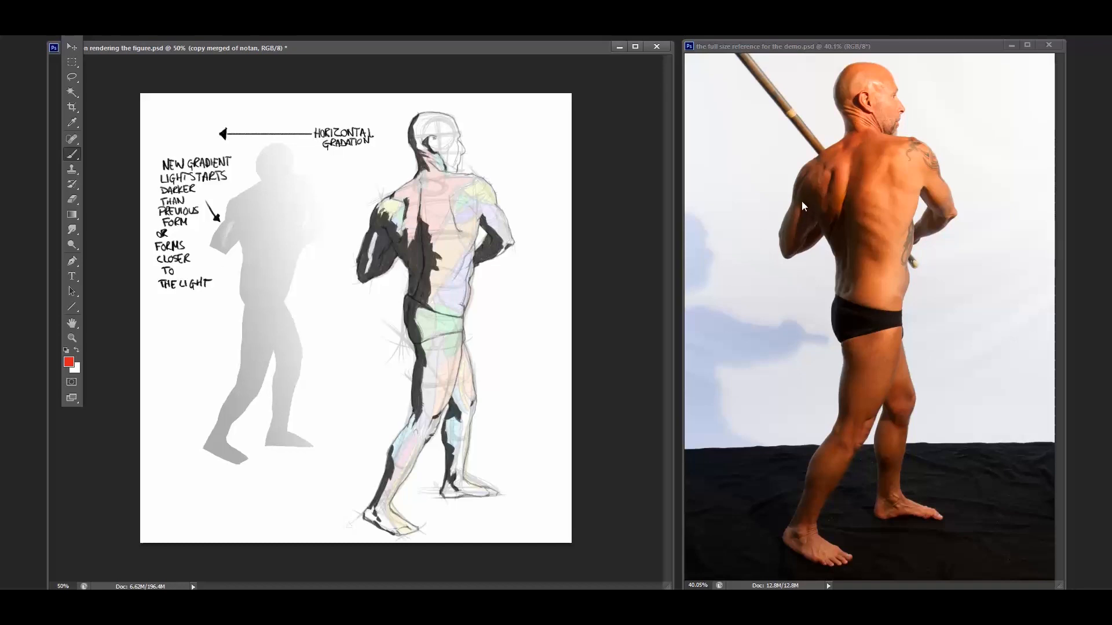
mouse_move(786, 266)
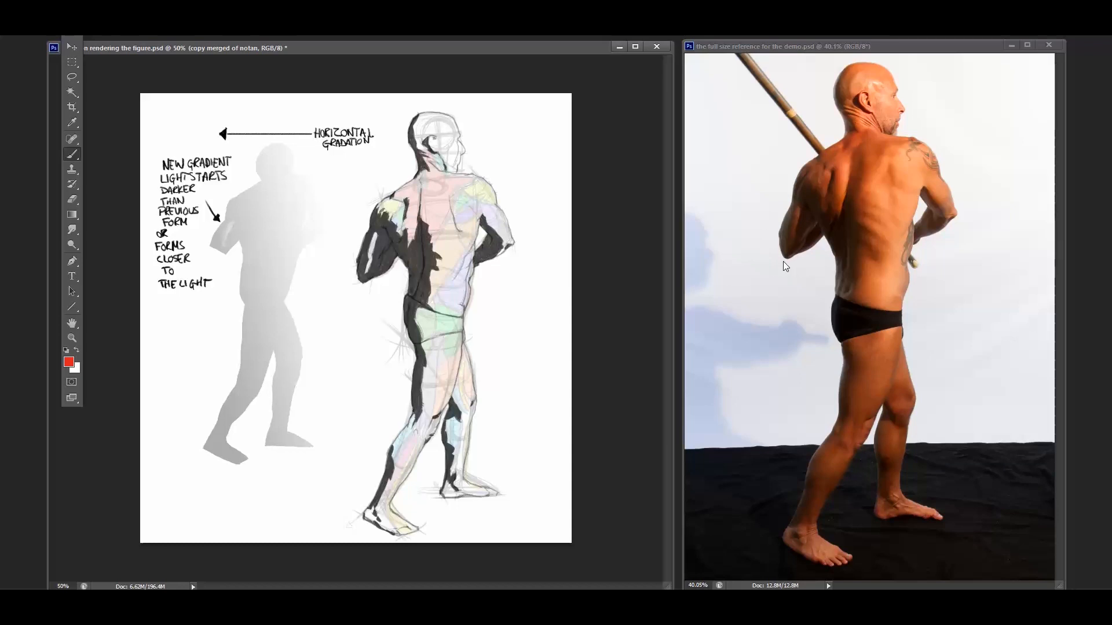
mouse_move(803, 214)
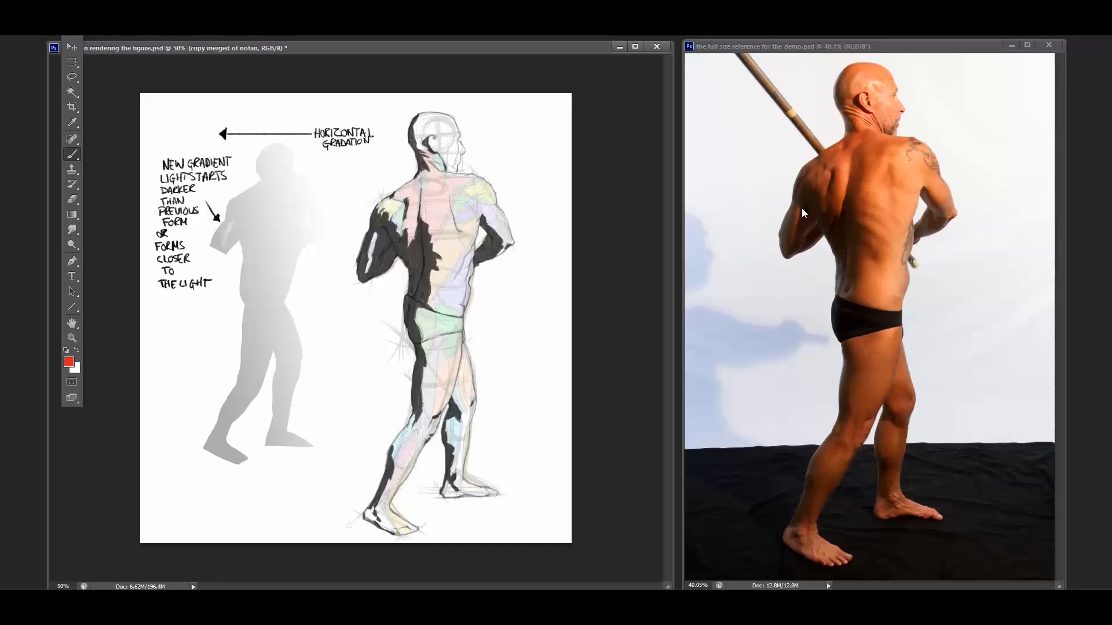
mouse_move(866, 126)
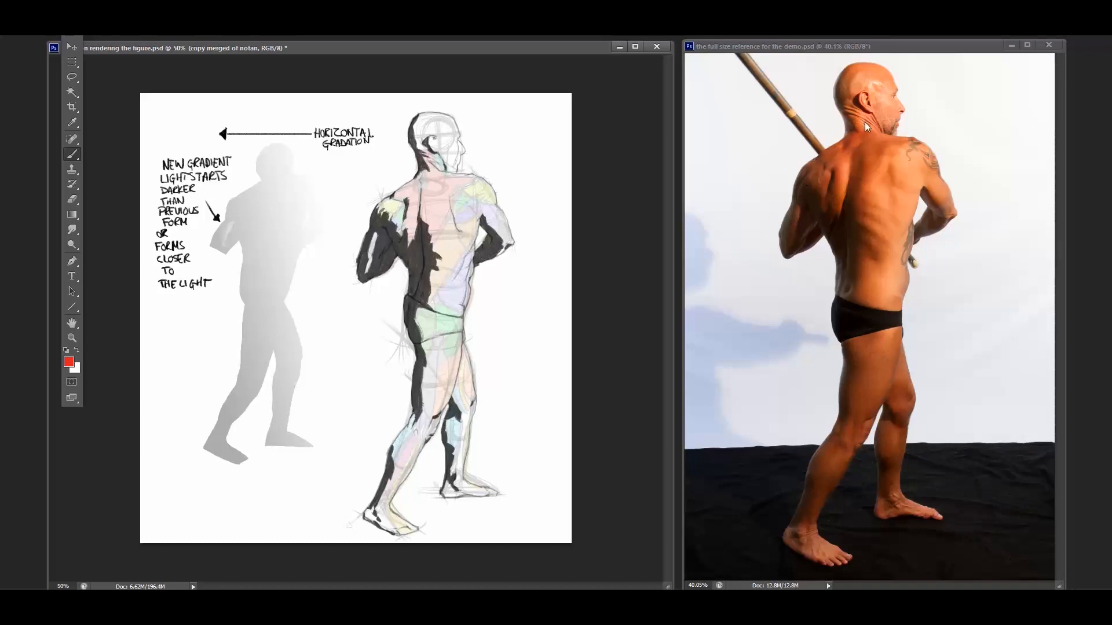
mouse_move(912, 206)
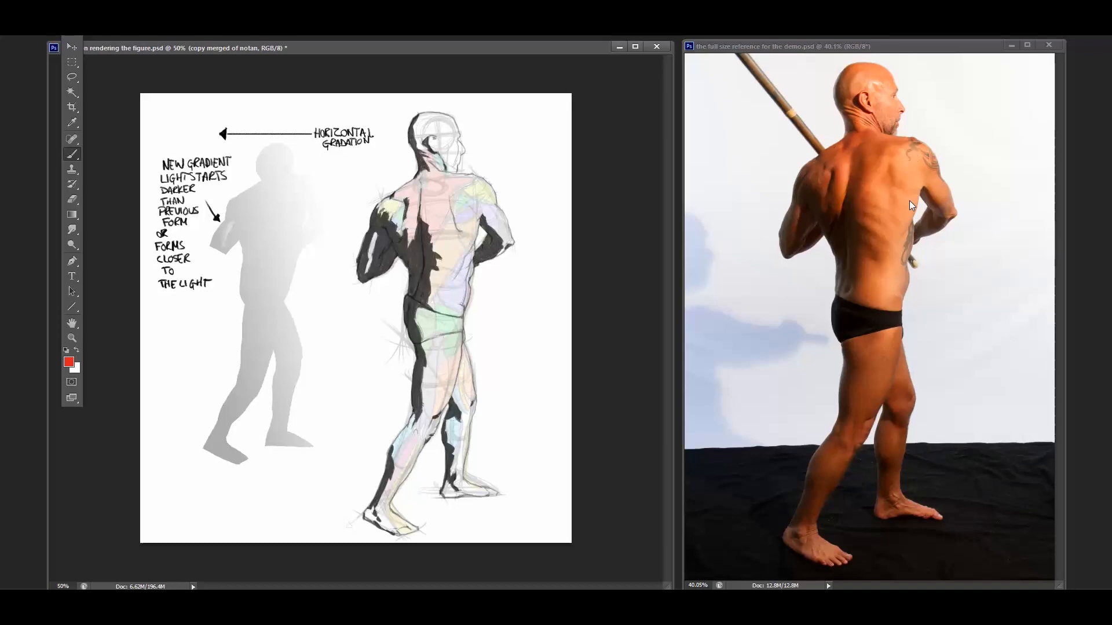
mouse_move(793, 228)
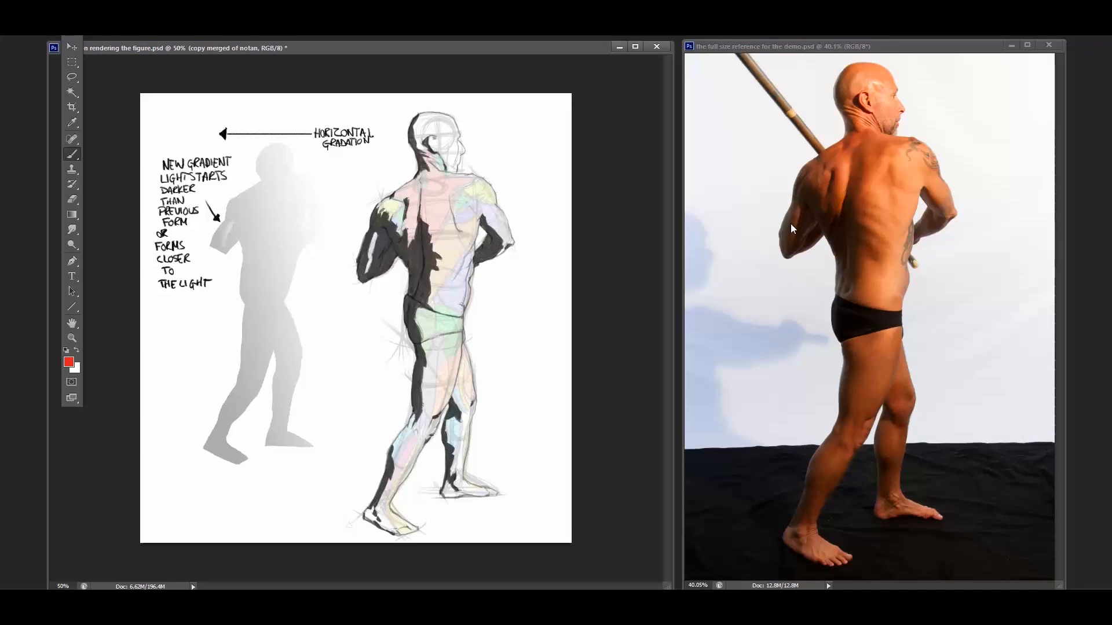
mouse_move(1033, 138)
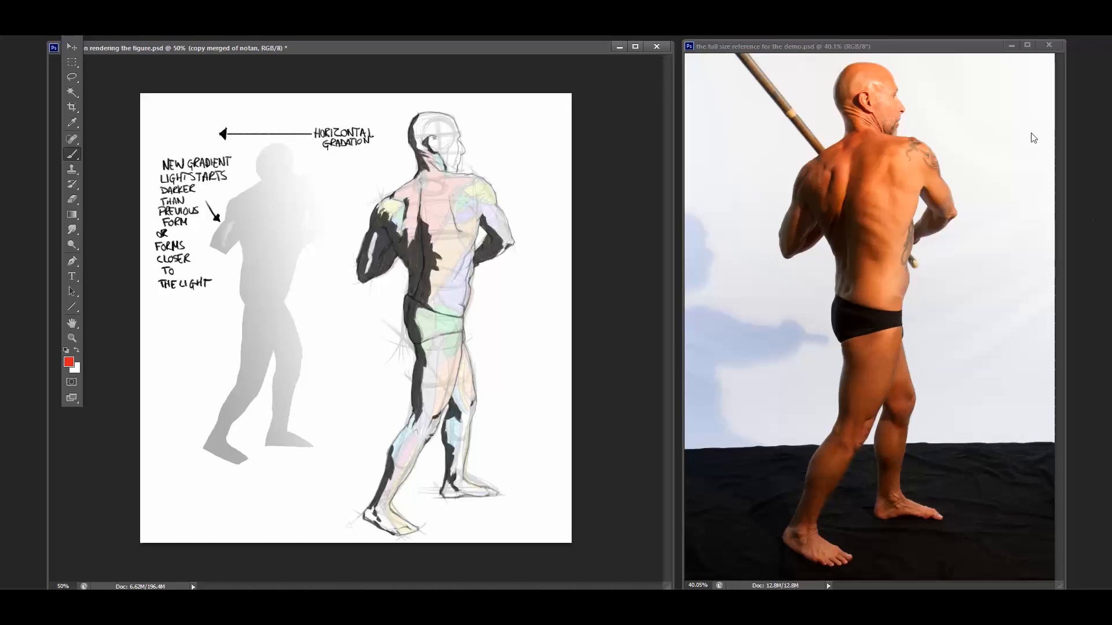
mouse_move(765, 192)
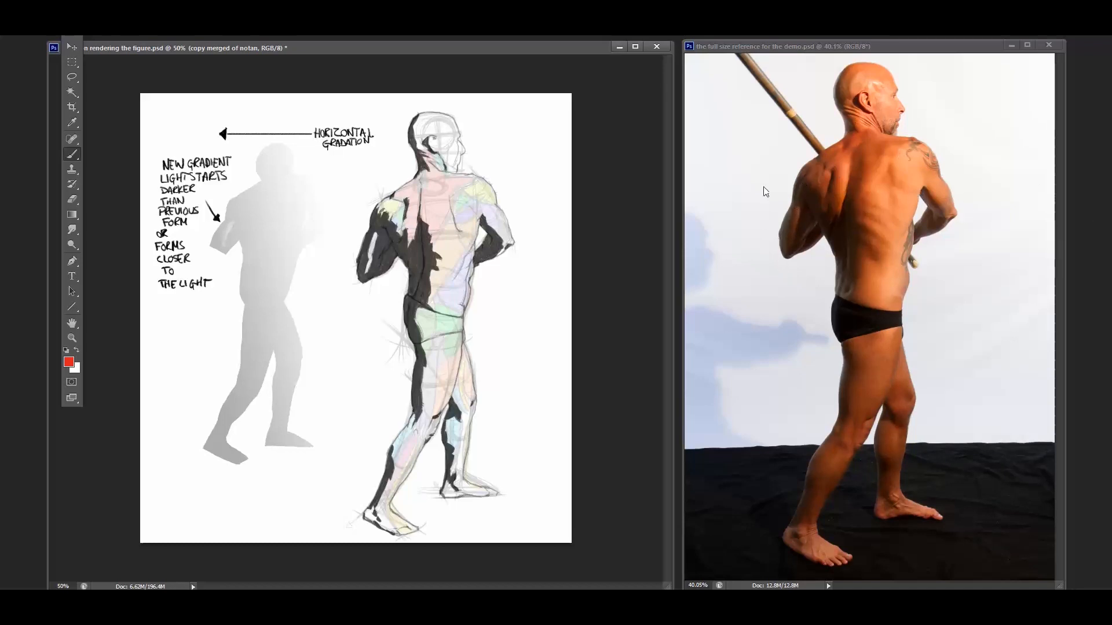
mouse_move(612, 214)
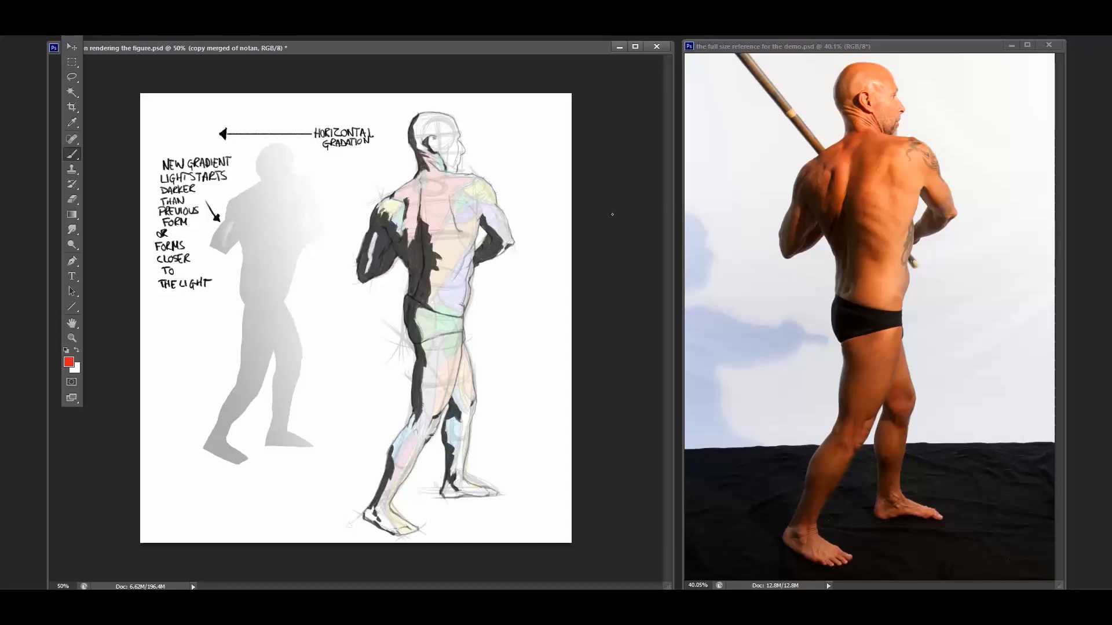
mouse_move(831, 288)
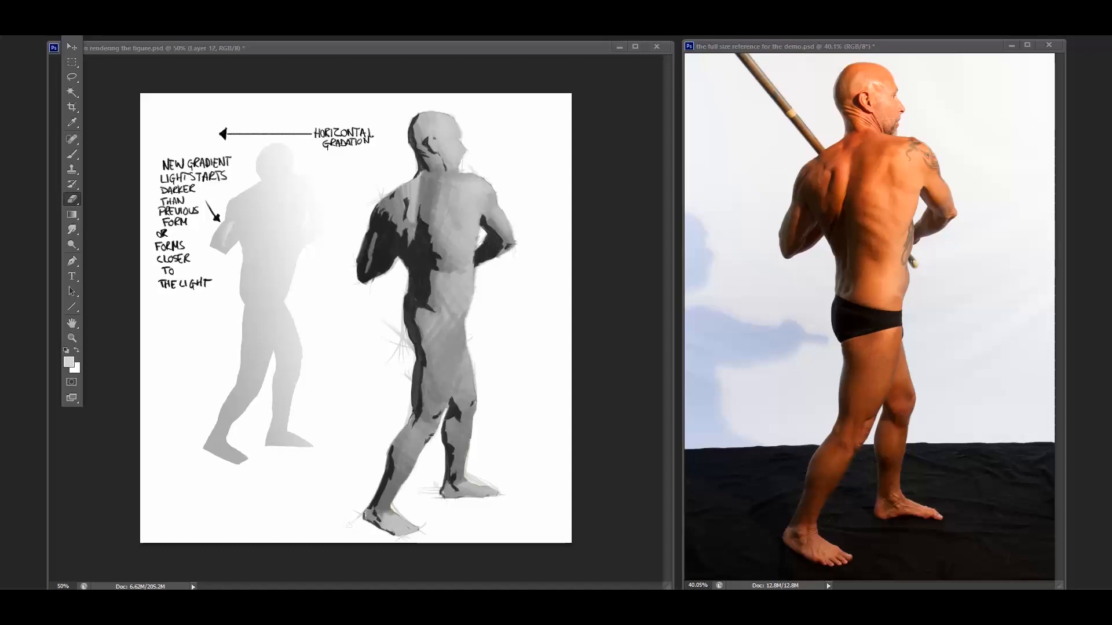
mouse_move(439, 121)
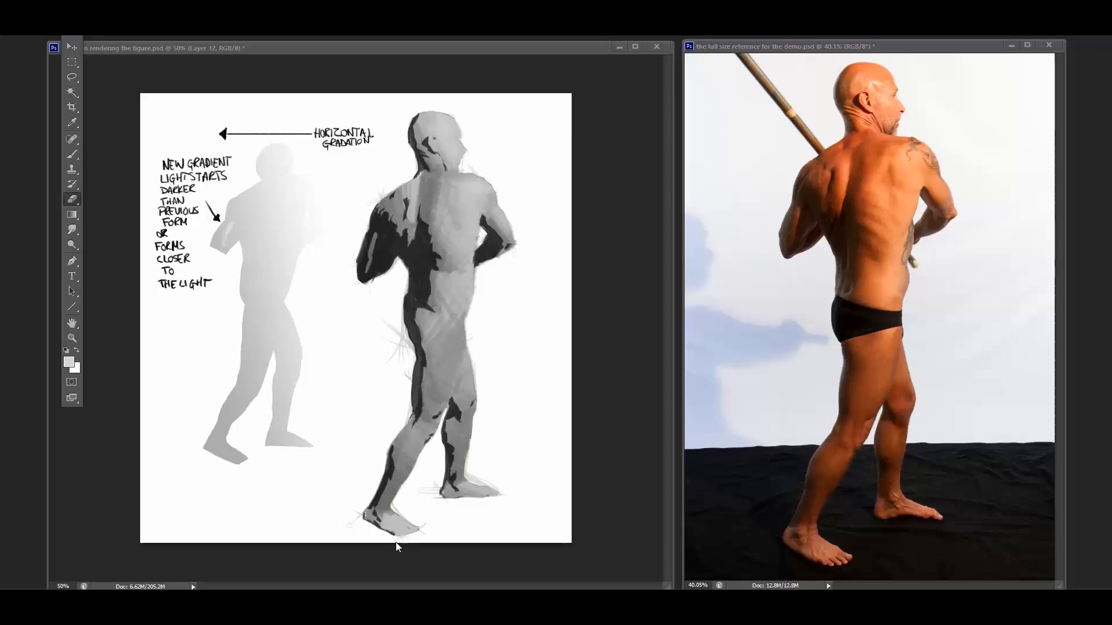
mouse_move(434, 414)
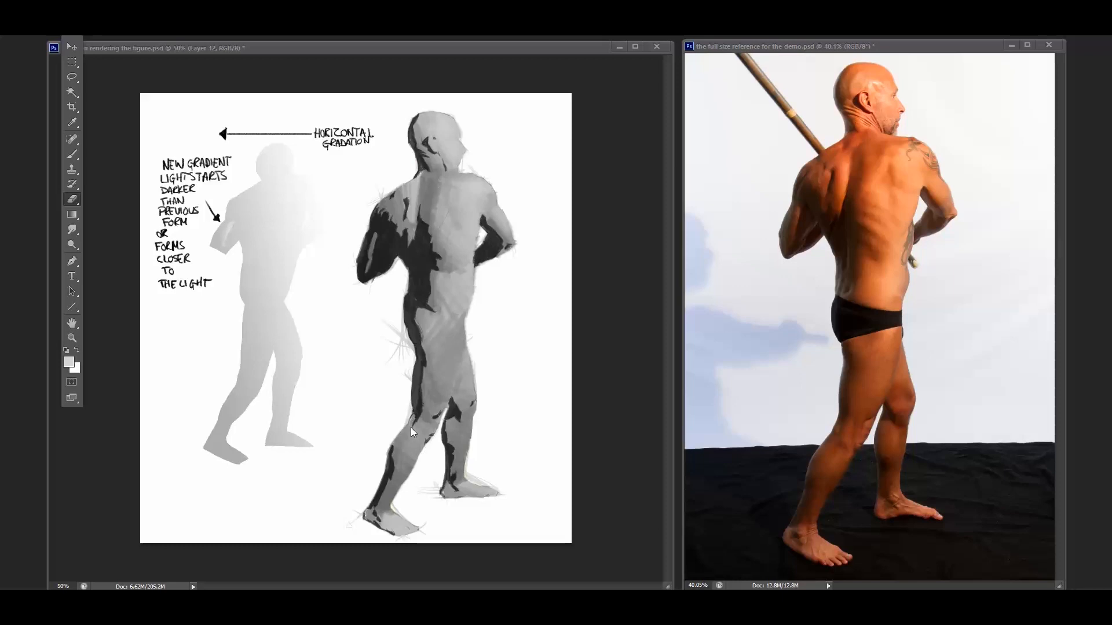
mouse_move(402, 479)
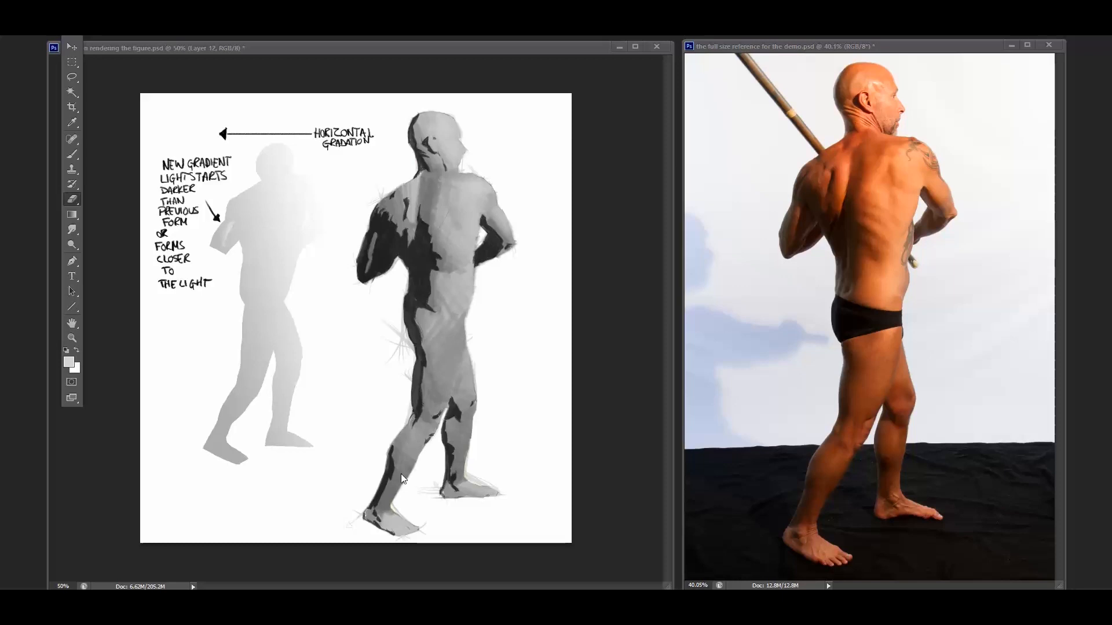
mouse_move(394, 465)
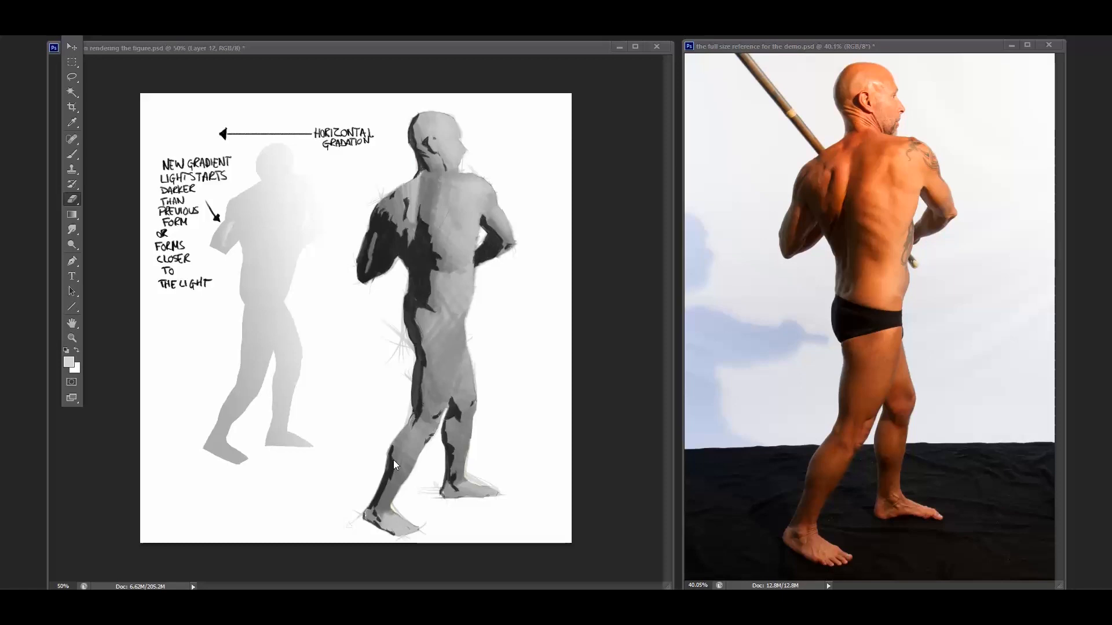
mouse_move(451, 259)
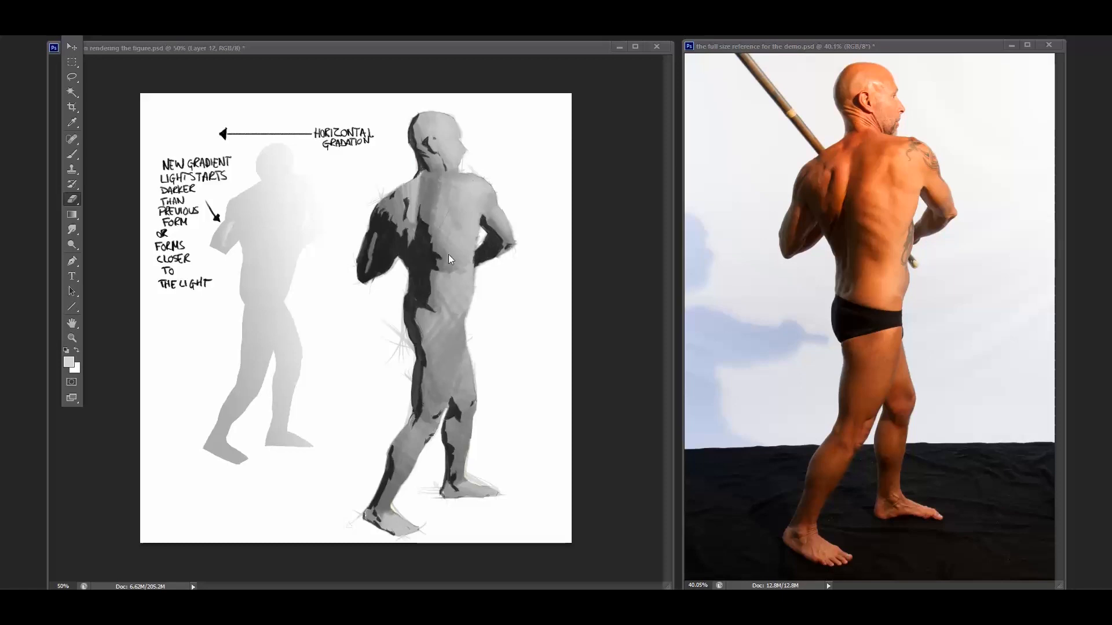
mouse_move(423, 305)
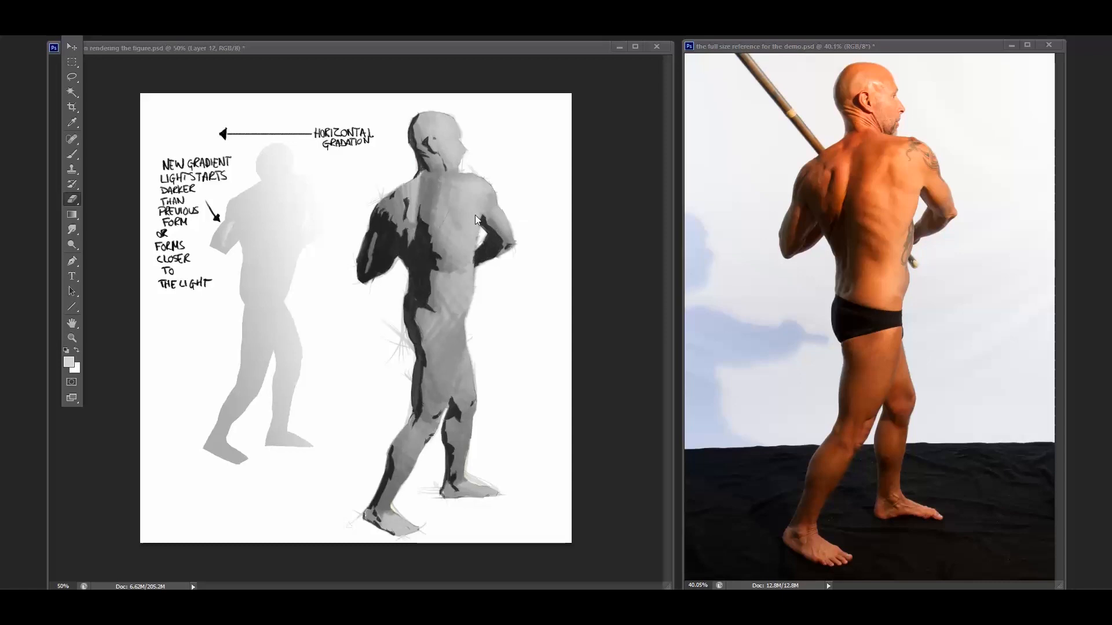
mouse_move(328, 239)
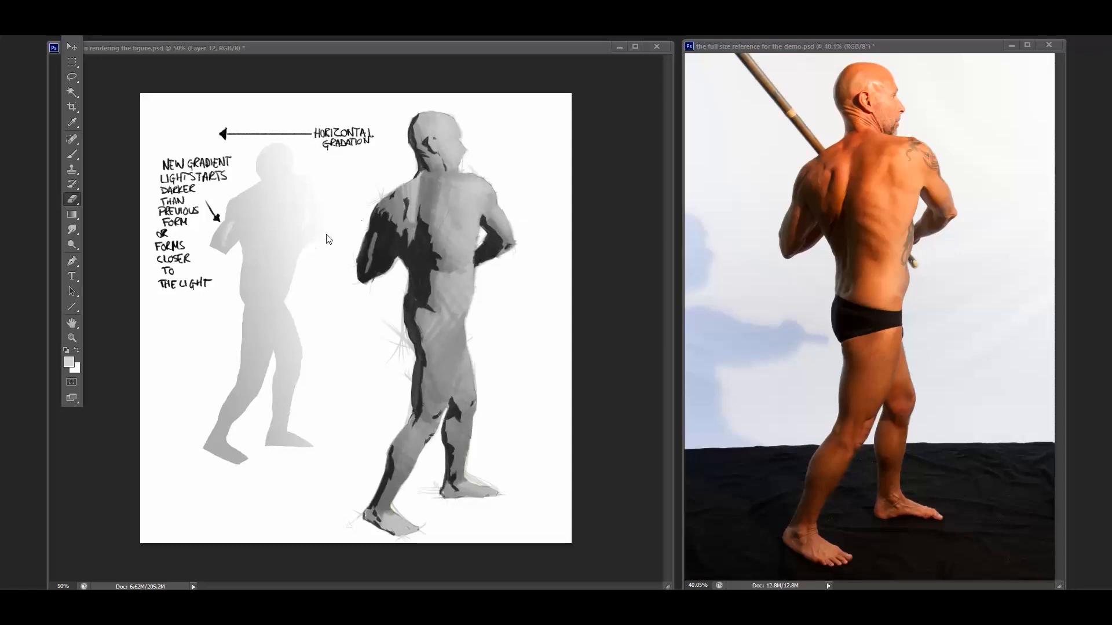
mouse_move(383, 211)
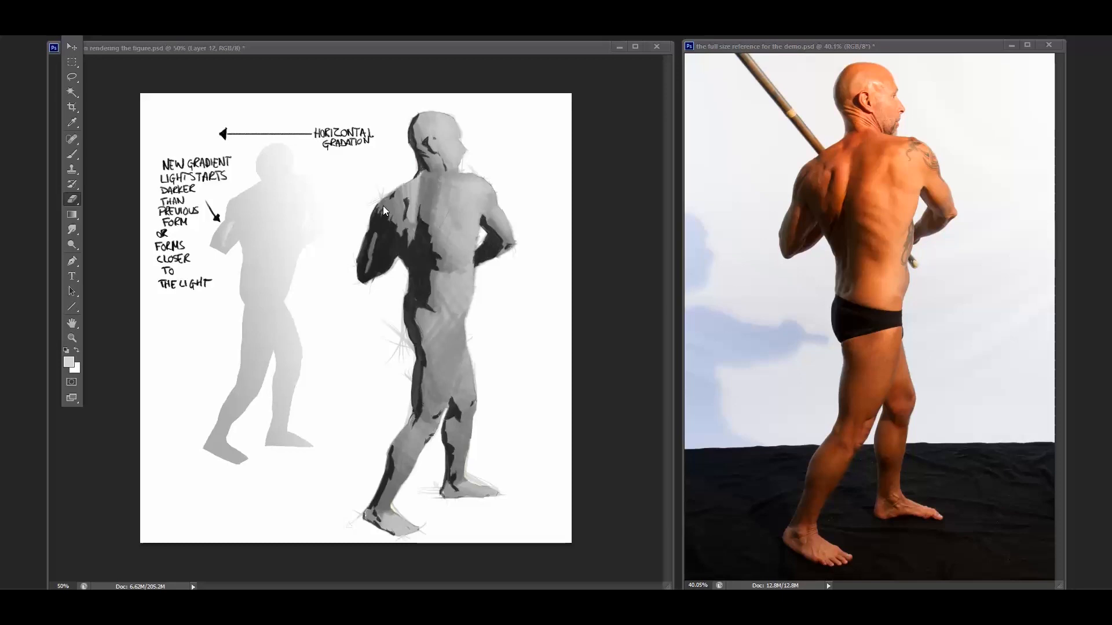
mouse_move(481, 240)
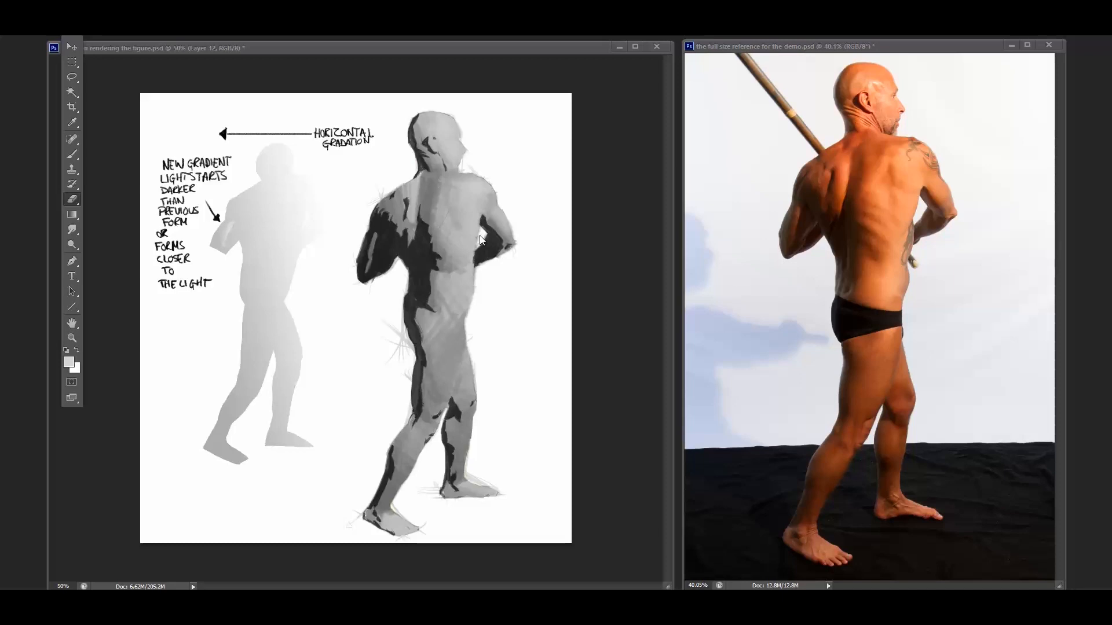
mouse_move(479, 244)
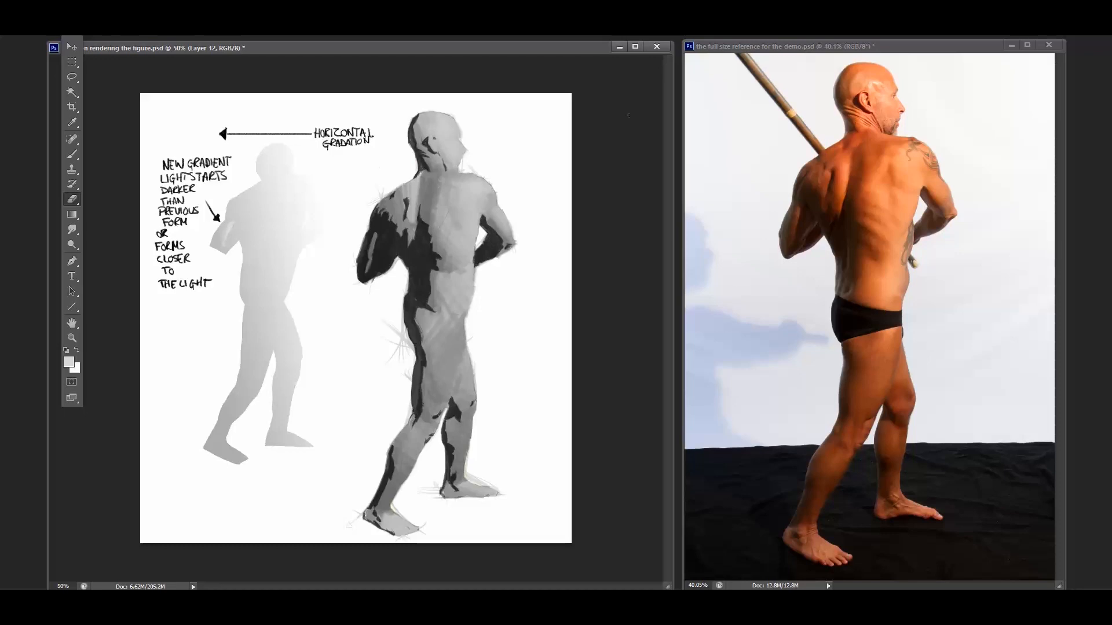
mouse_move(1036, 131)
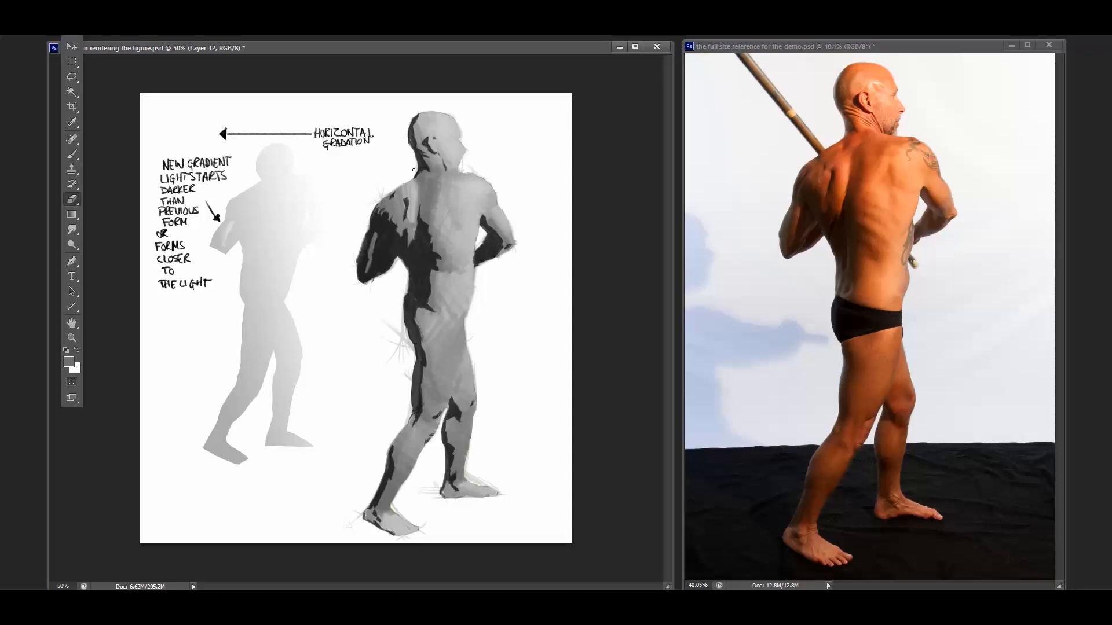
mouse_move(486, 181)
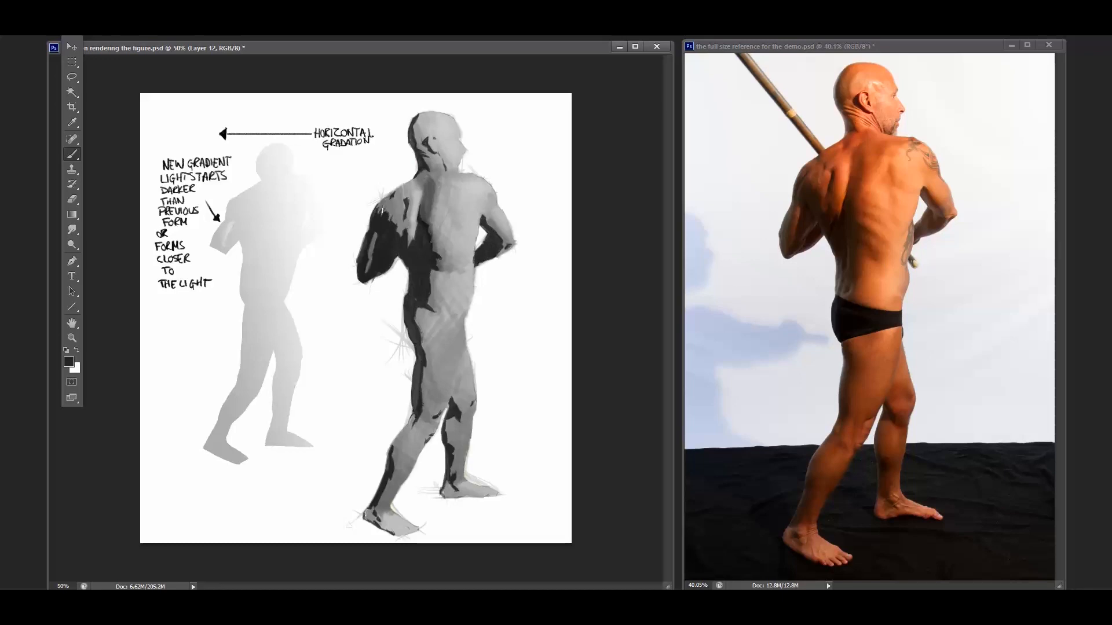
- Stroke middle grey along the left shoulder's terminator to soften the shadow edge
left_click(383, 213)
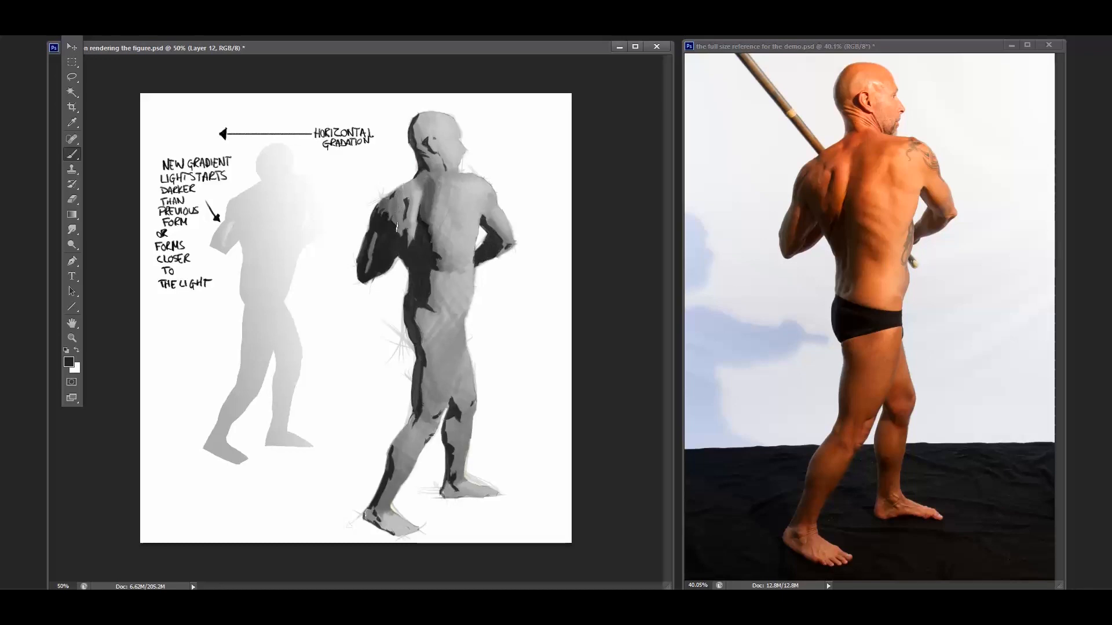
left_click(369, 262)
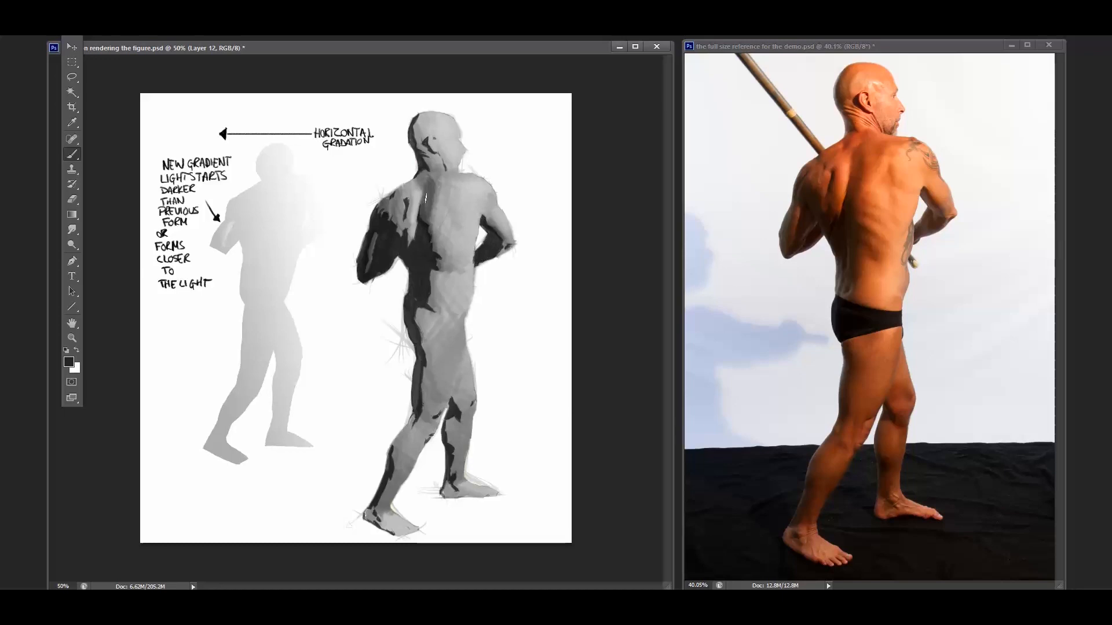
mouse_move(704, 317)
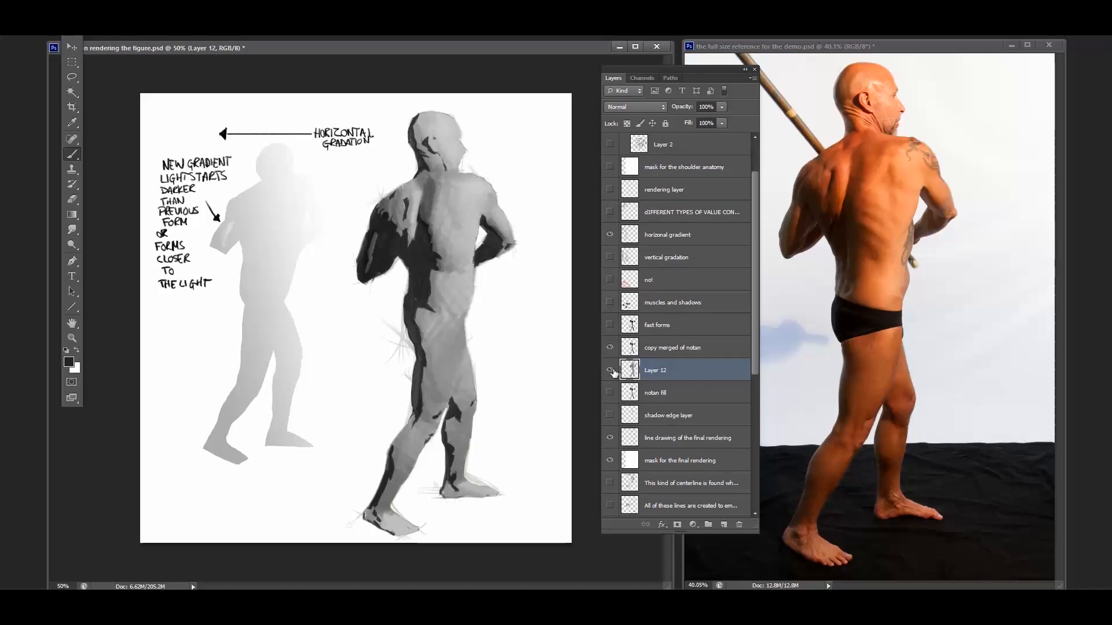
- Toggle Layer 12's visibility to glimpse the line drawing, then begin a new layer above it
left_click(610, 370)
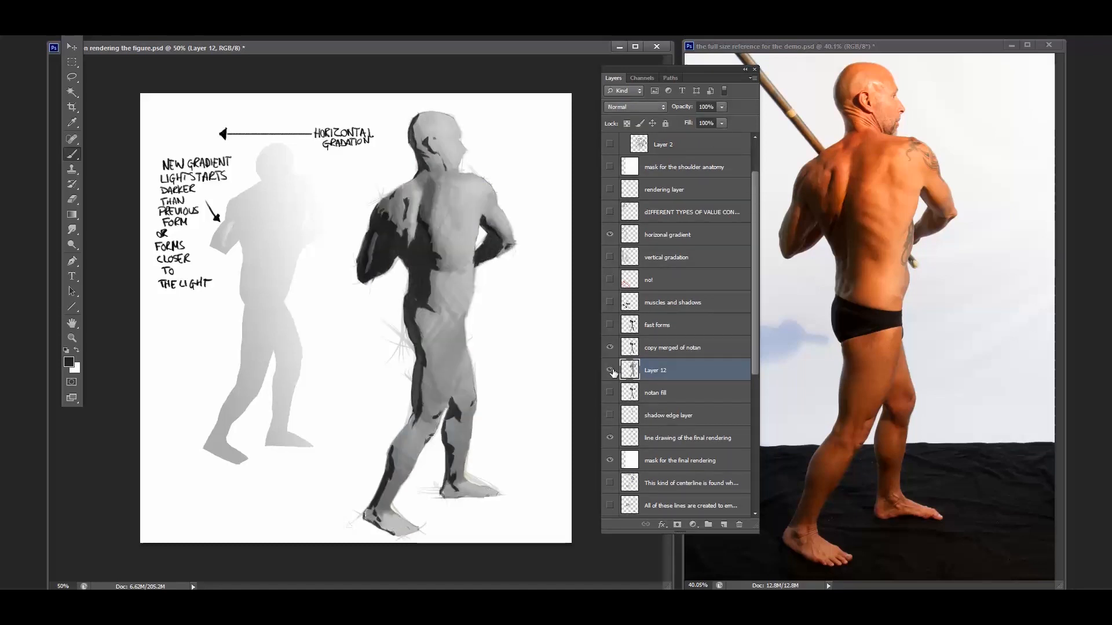
mouse_move(612, 372)
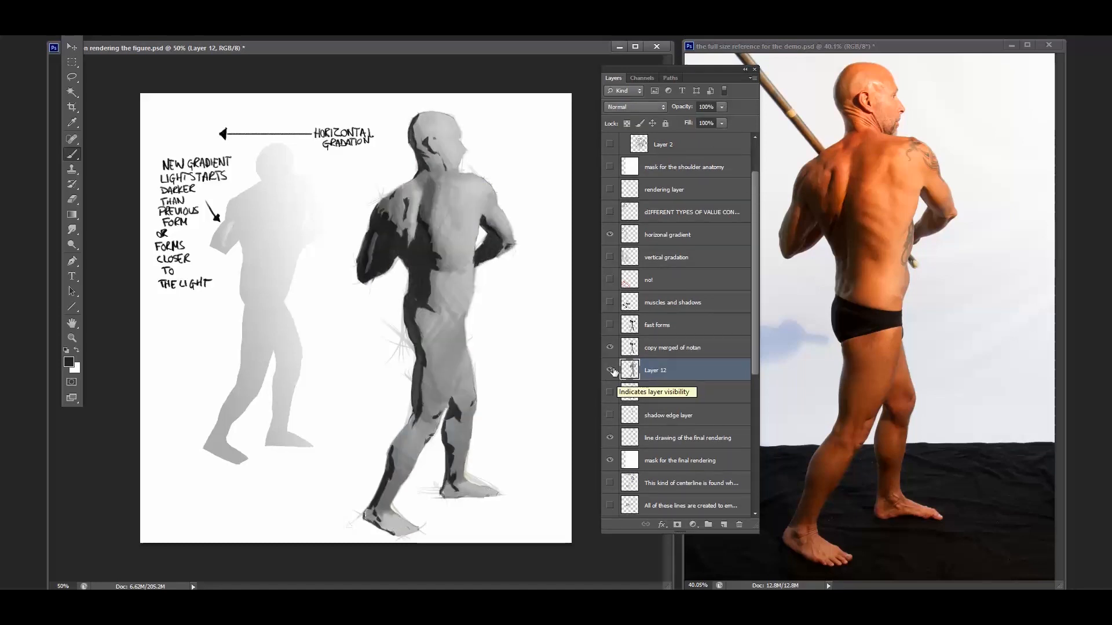
left_click(610, 370)
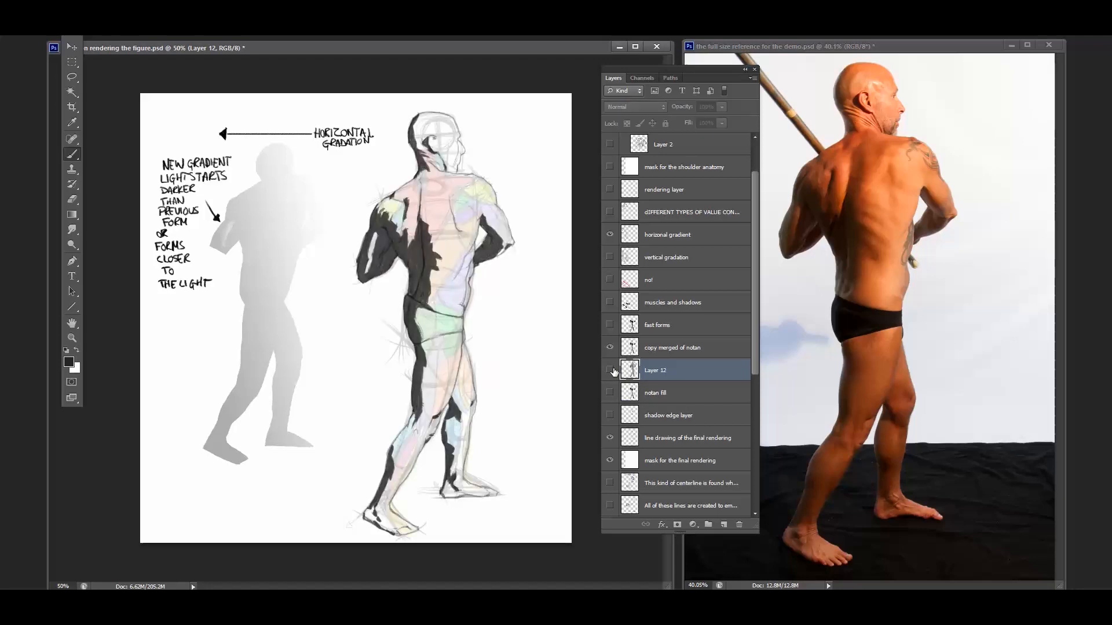
left_click(610, 370)
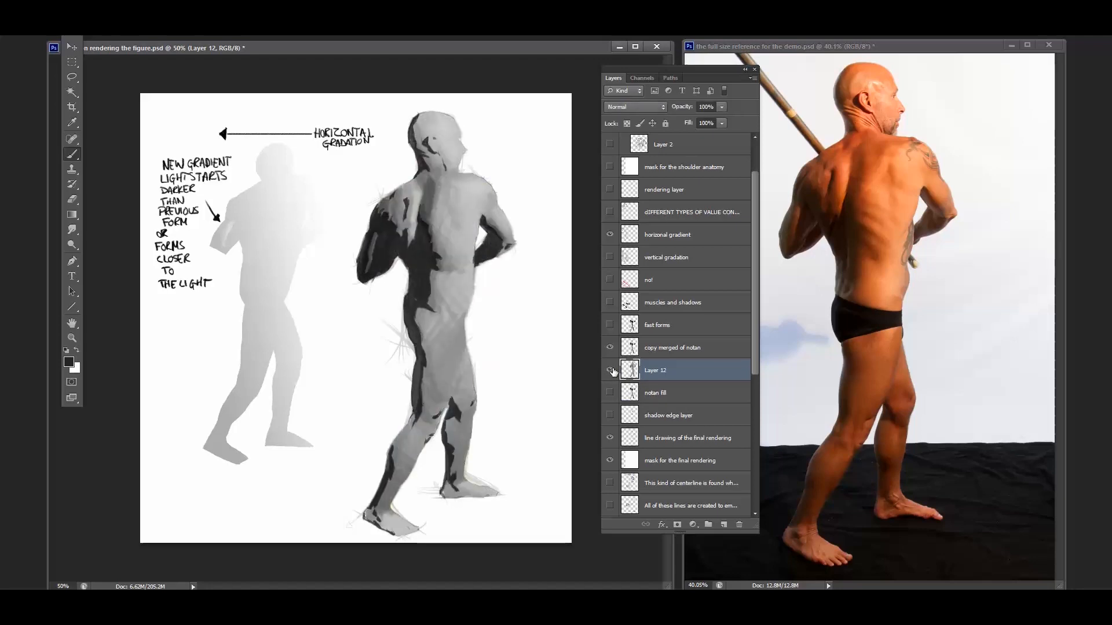
left_click(692, 524)
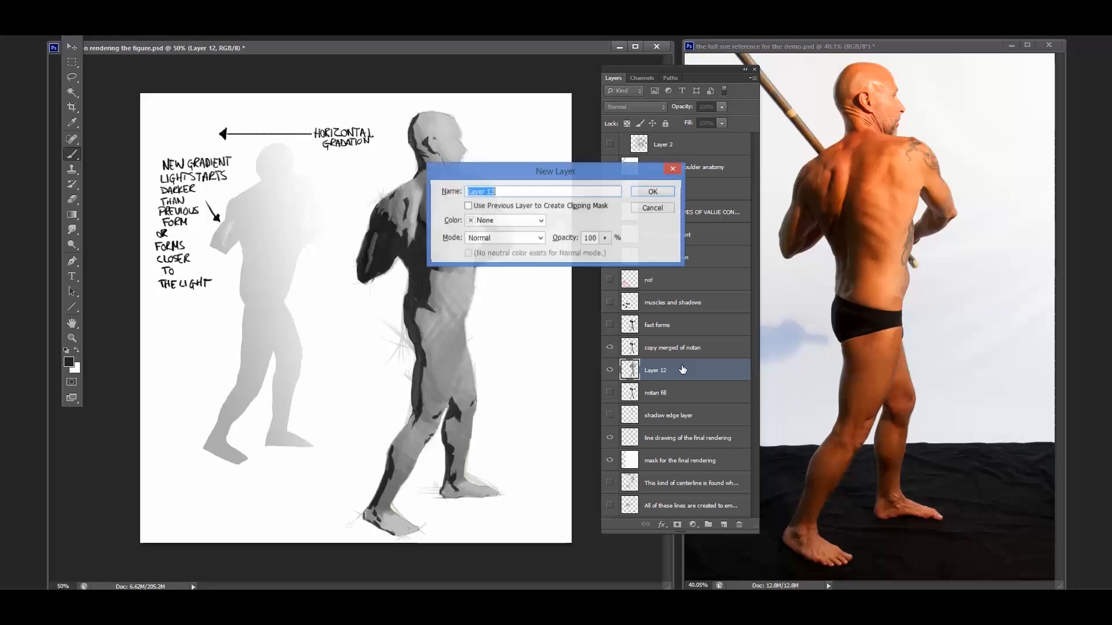
- Name the new layer 'transition of edges of terminator' and confirm it
type("trans")
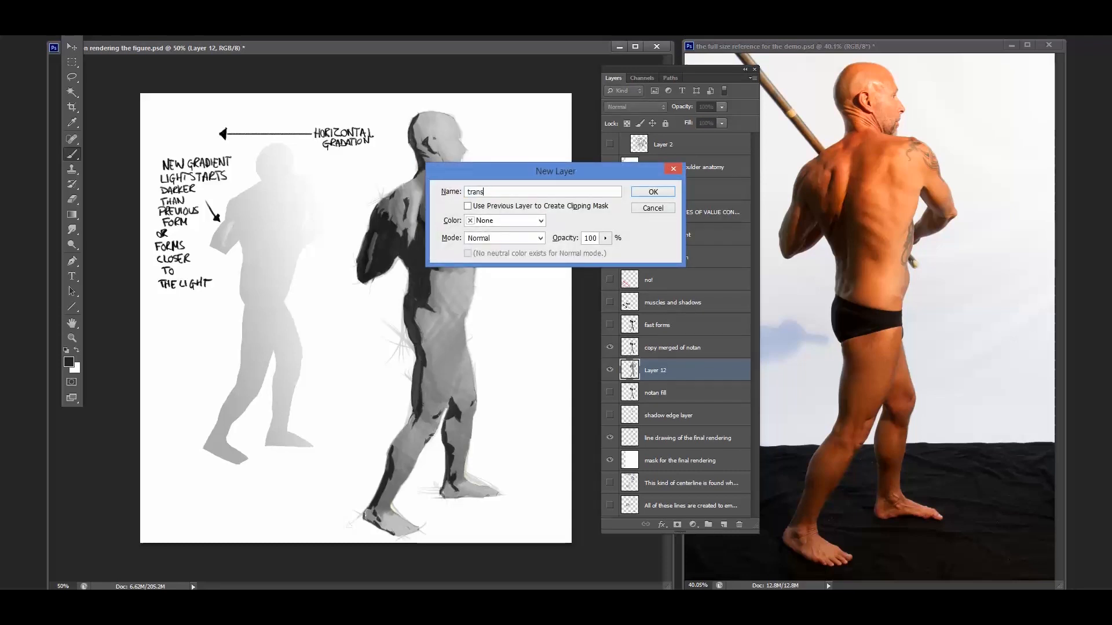
type("ition")
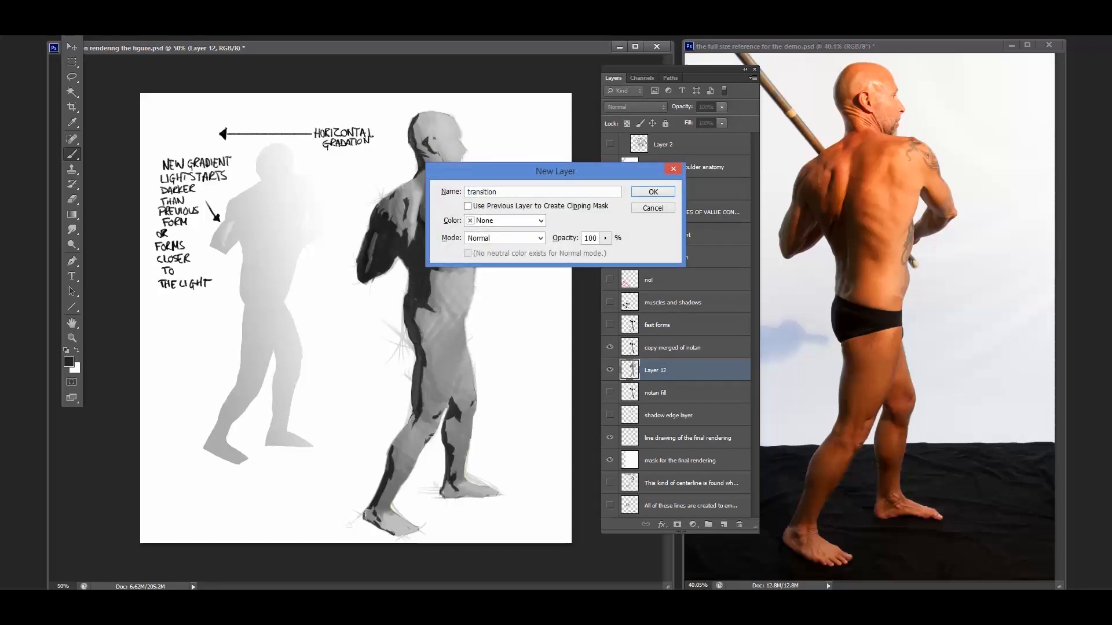
type("of edges of terminator")
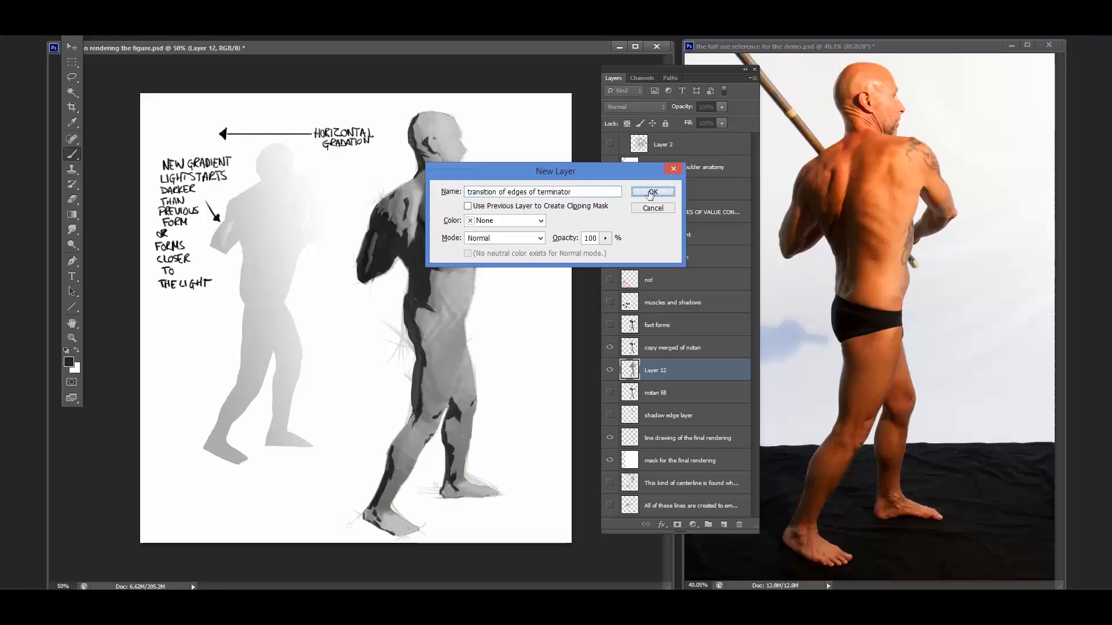
left_click(651, 192)
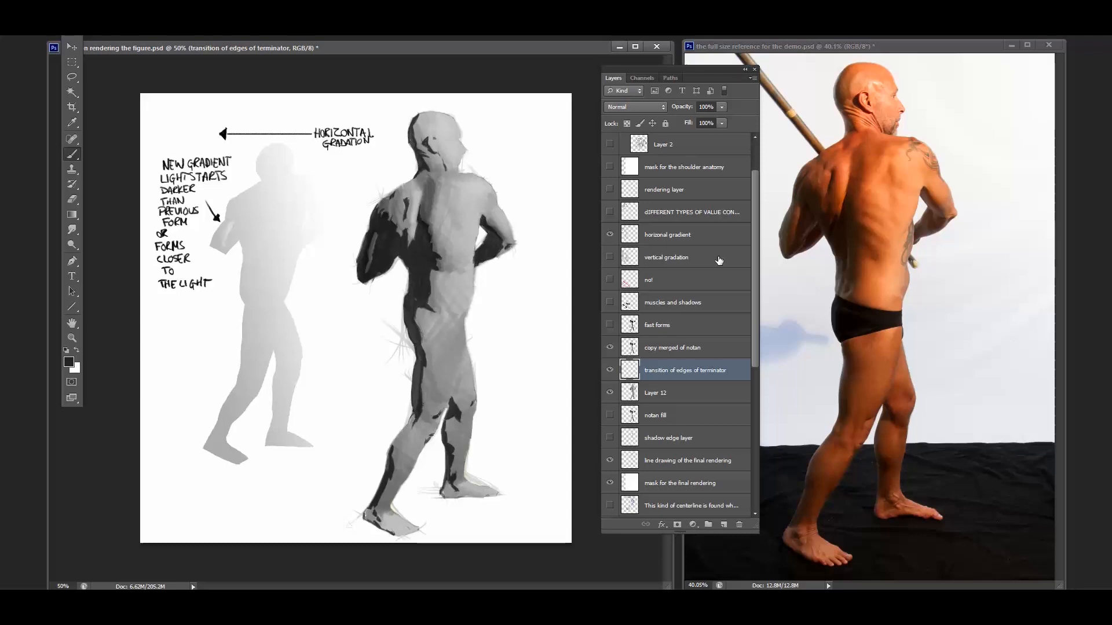
- Drag 'transition of edges of terminator' above 'copy merged of notan' and zoom to 100% on the back
left_click(426, 206)
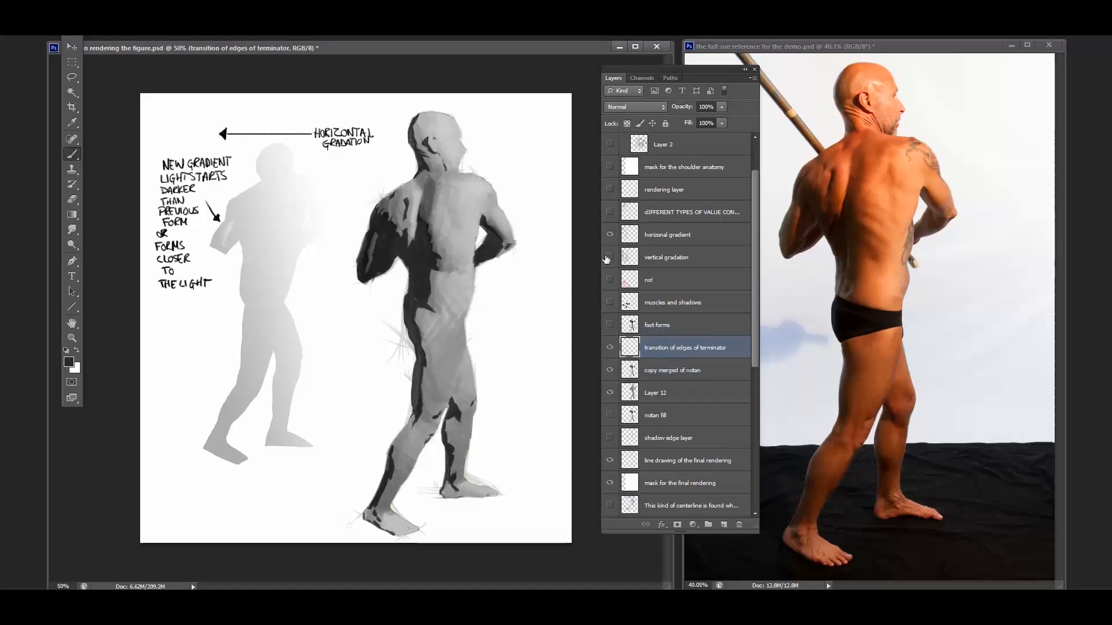
left_click(610, 257)
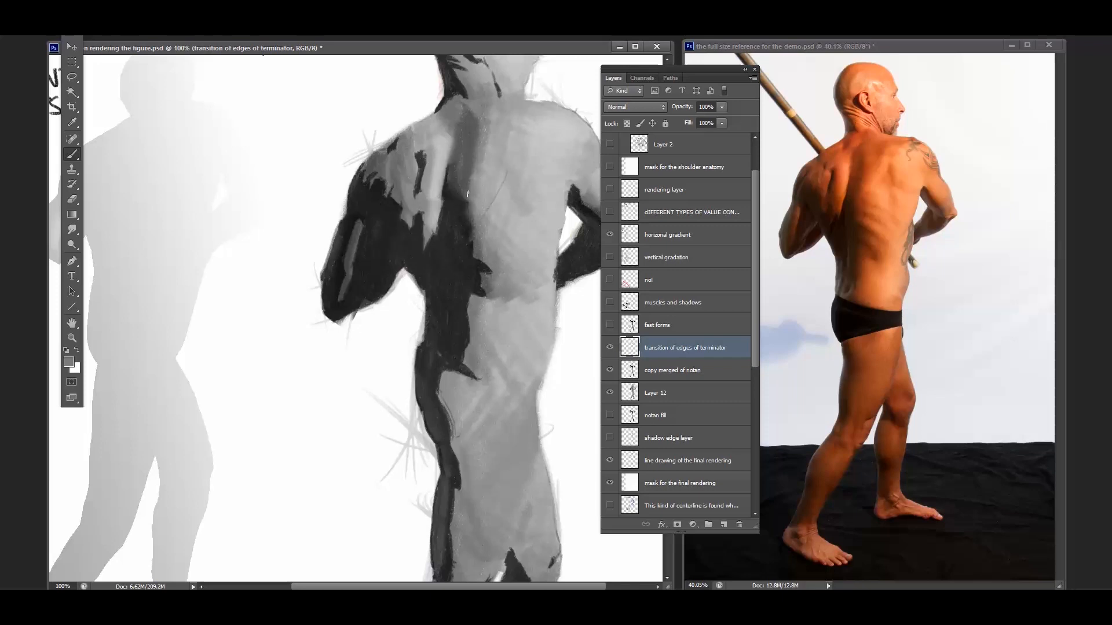
- Lay soft light-grey strokes along the shoulder and shoulder-blade terminator to soften the shadow edge
left_click(468, 205)
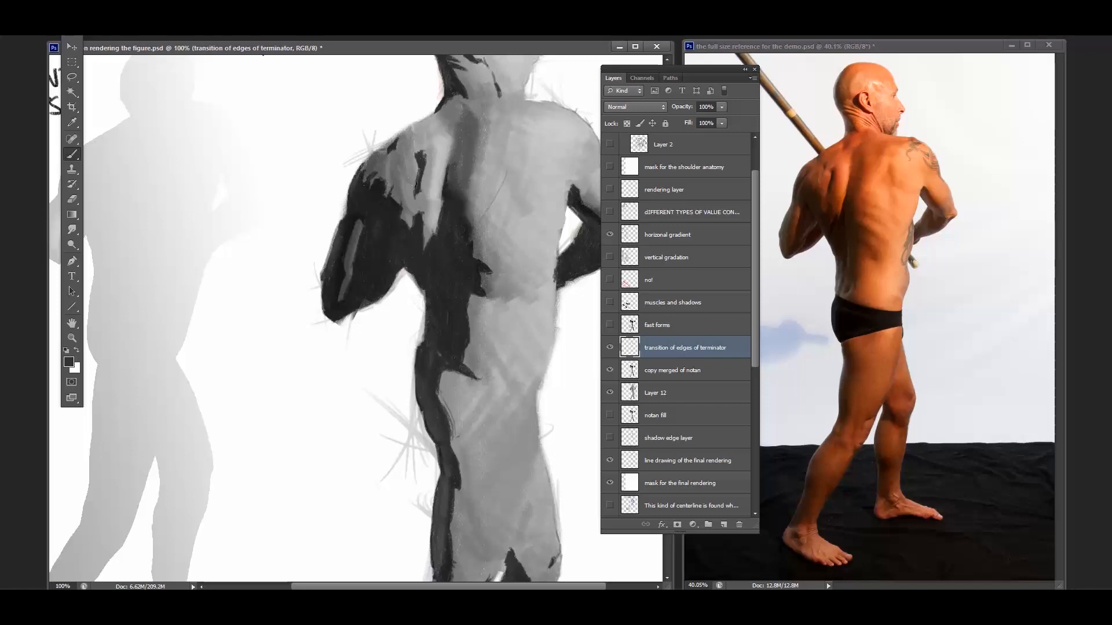
left_click(411, 156)
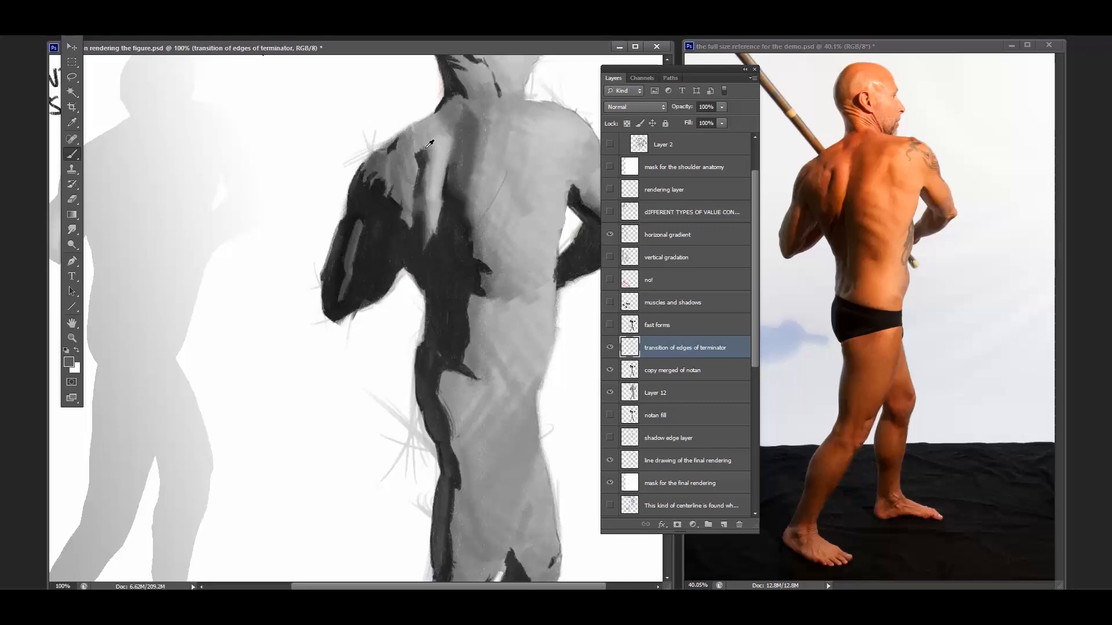
left_click(419, 146)
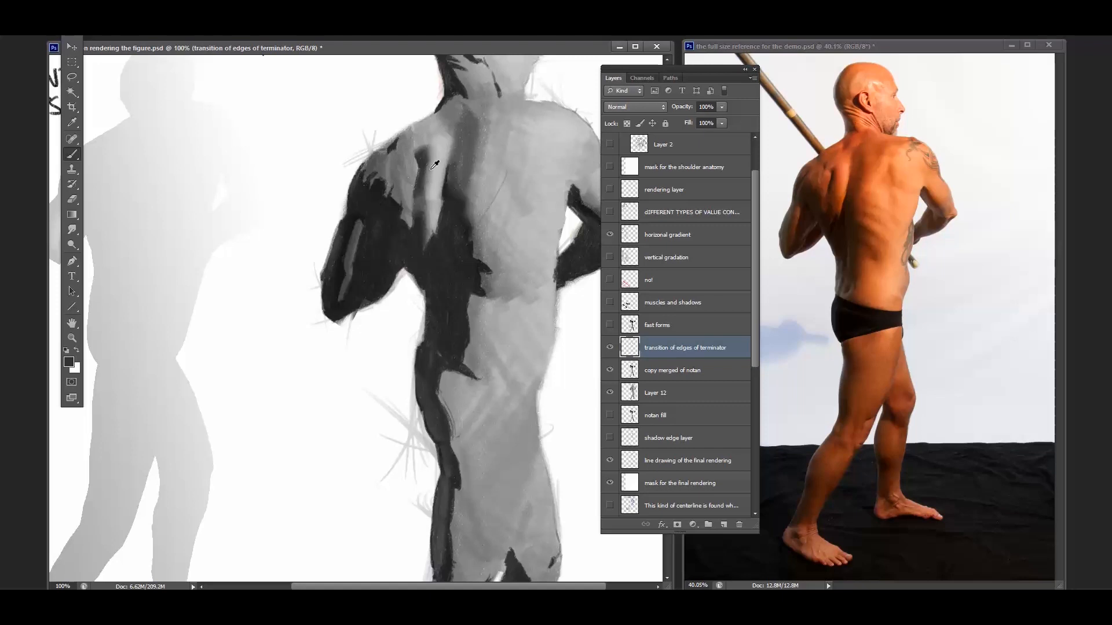
left_click(426, 171)
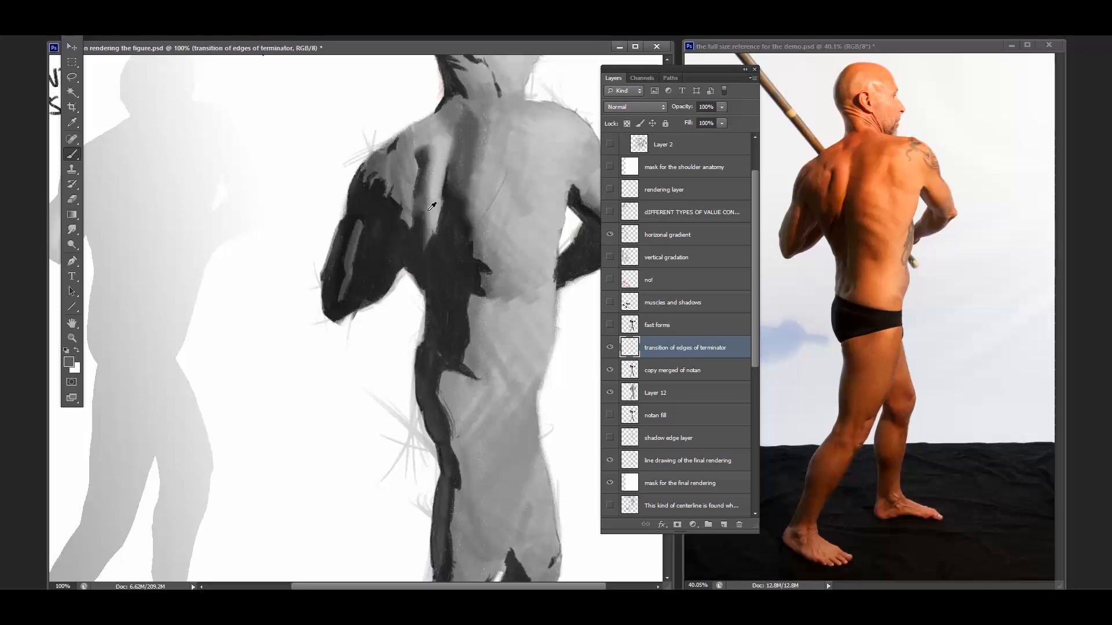
left_click(426, 206)
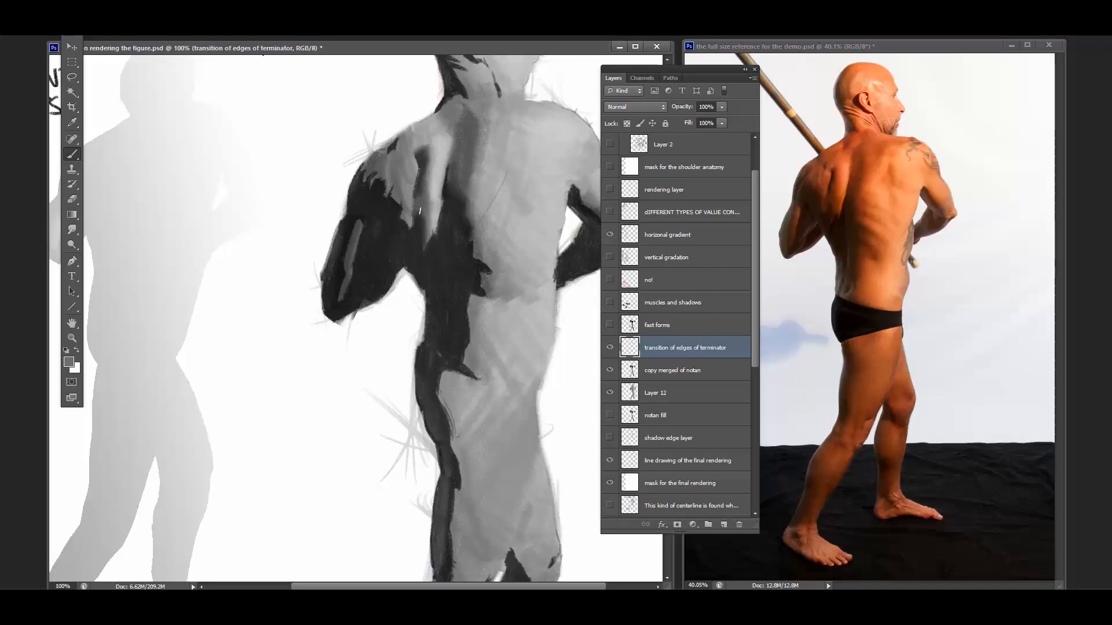
- Blend light and middle grey over the shoulder shadow, then sample a dark value from it
left_click(411, 206)
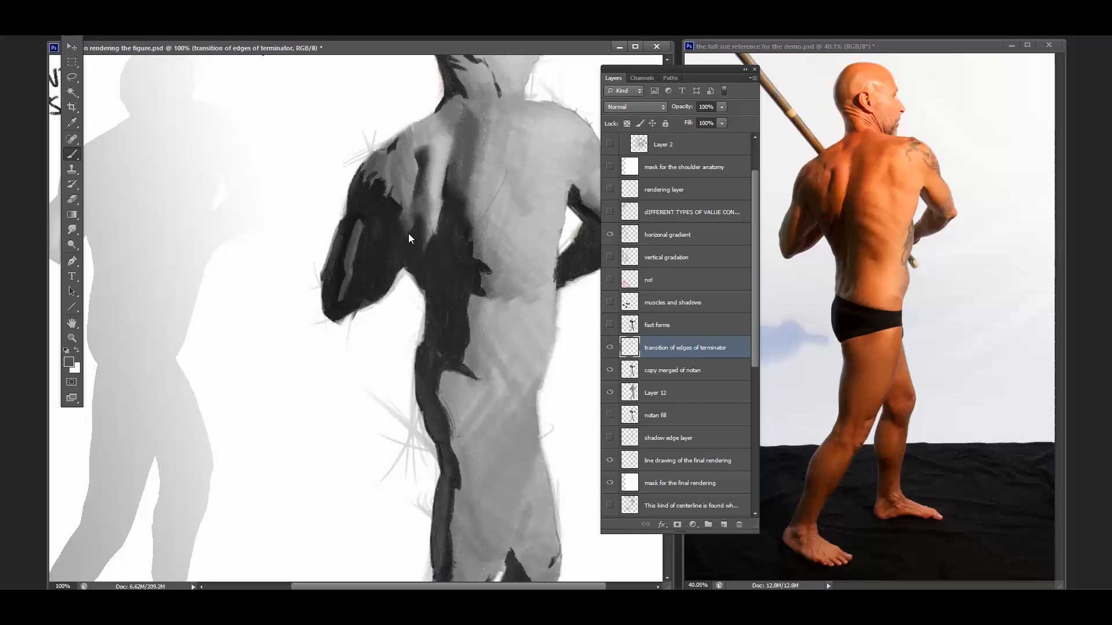
mouse_move(423, 209)
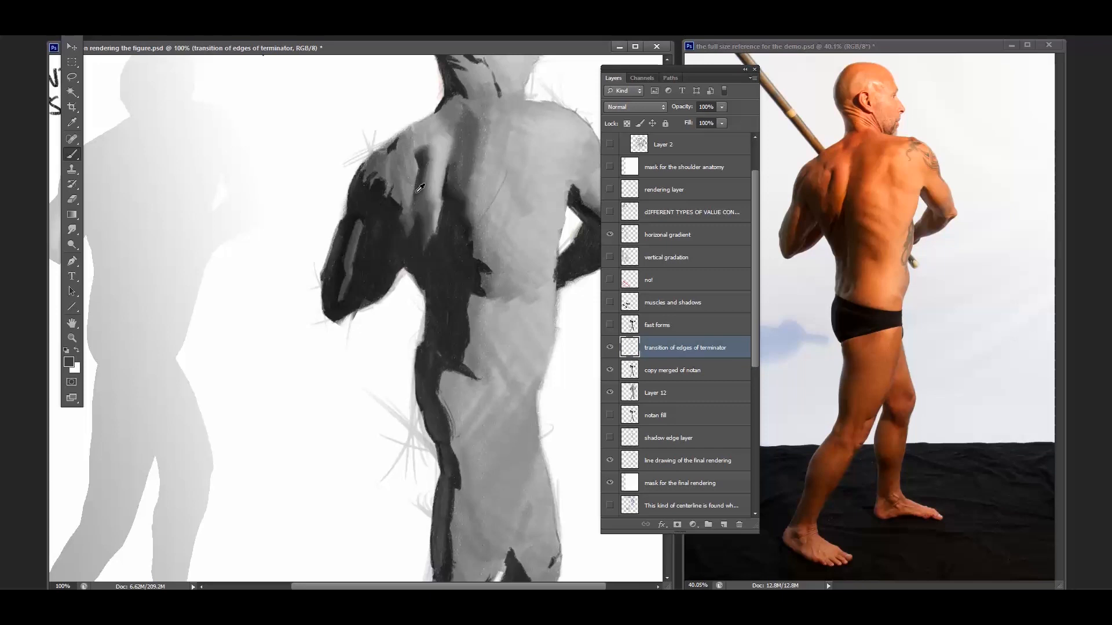
left_click(426, 212)
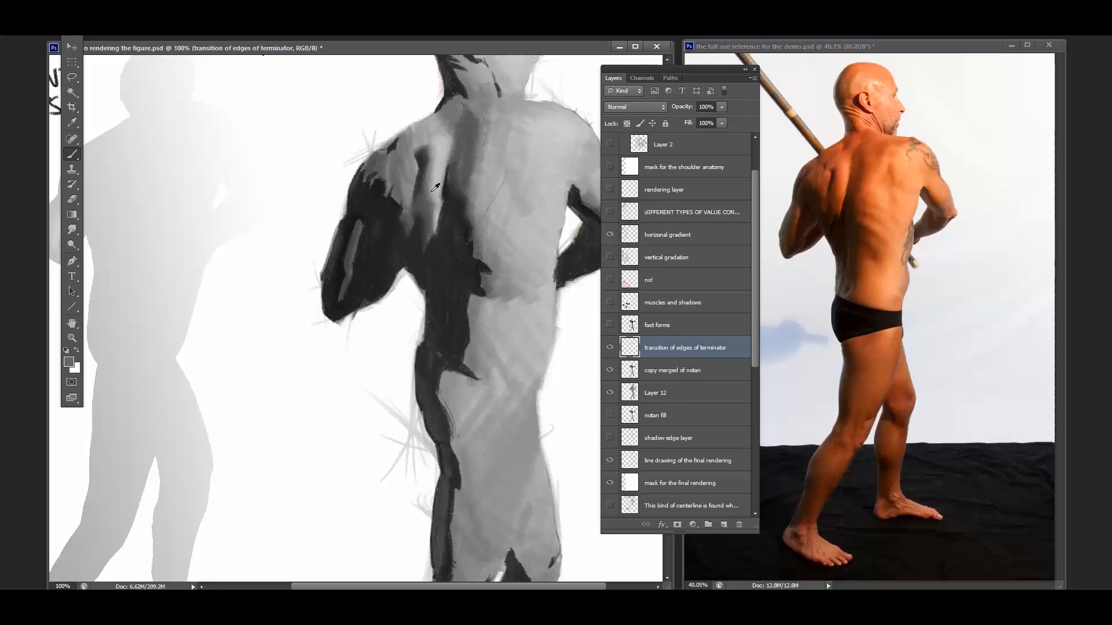
mouse_move(470, 264)
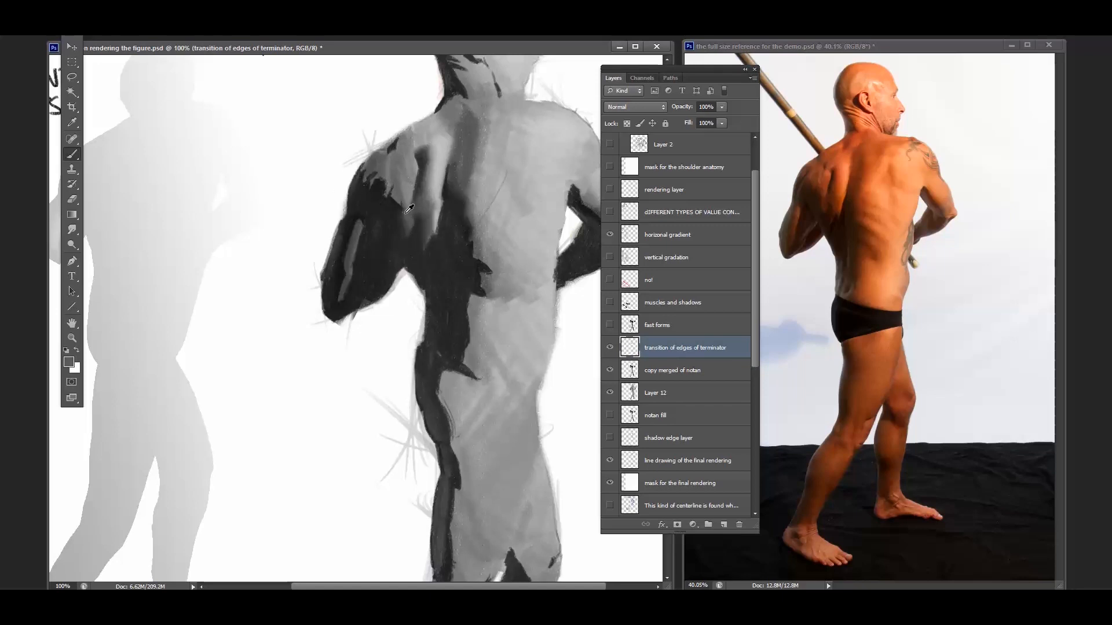
left_click(397, 223)
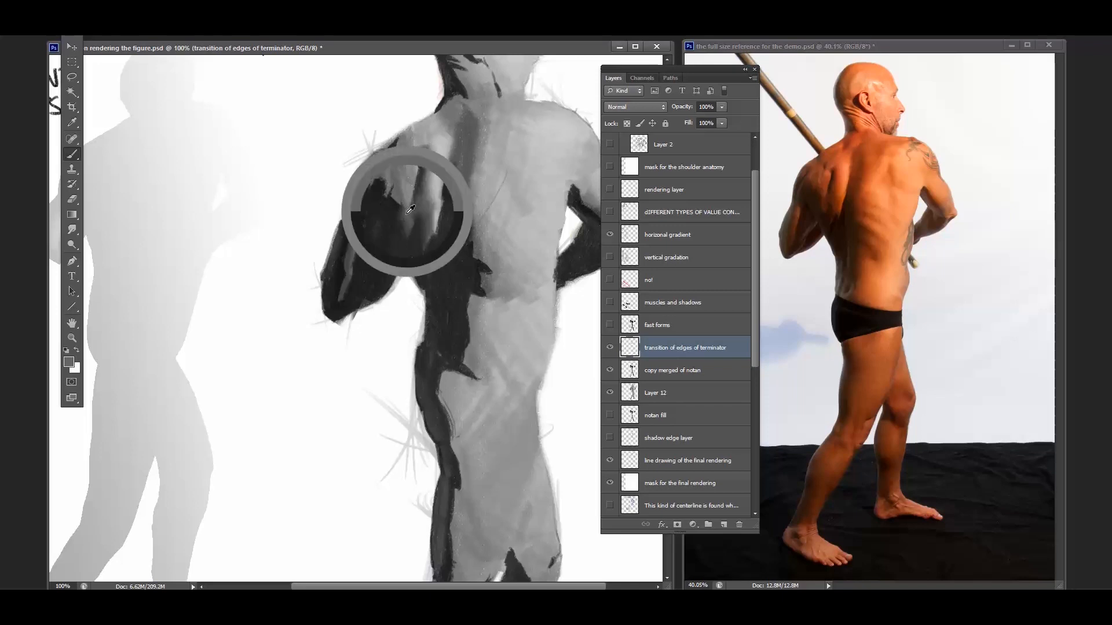
- Repaint the shoulder shadow shape with the sampled dark value
left_click(408, 209)
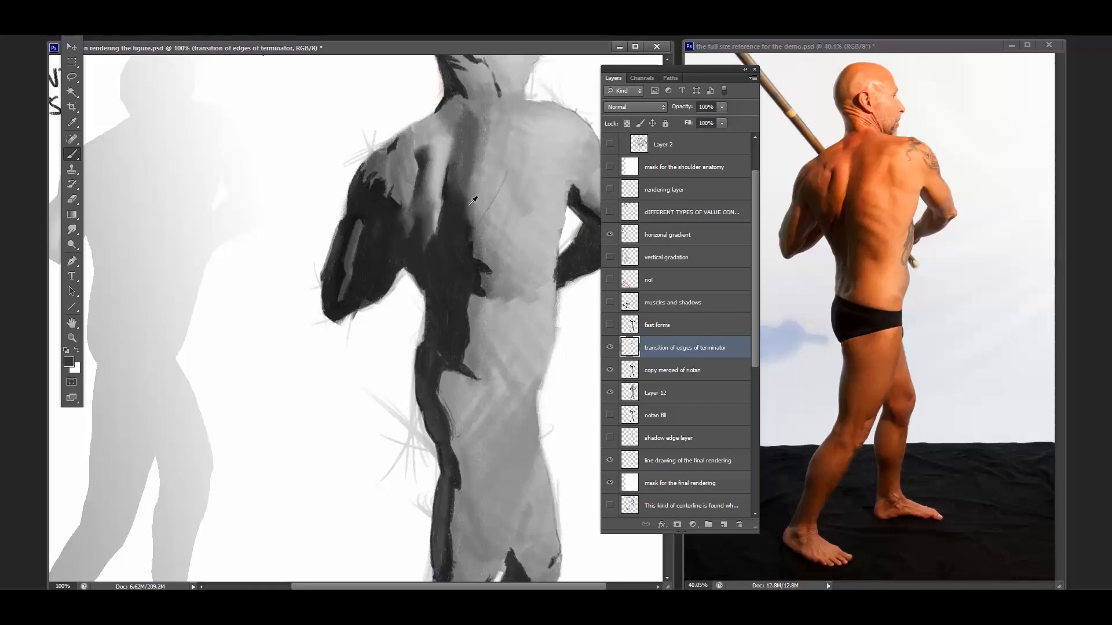
mouse_move(479, 238)
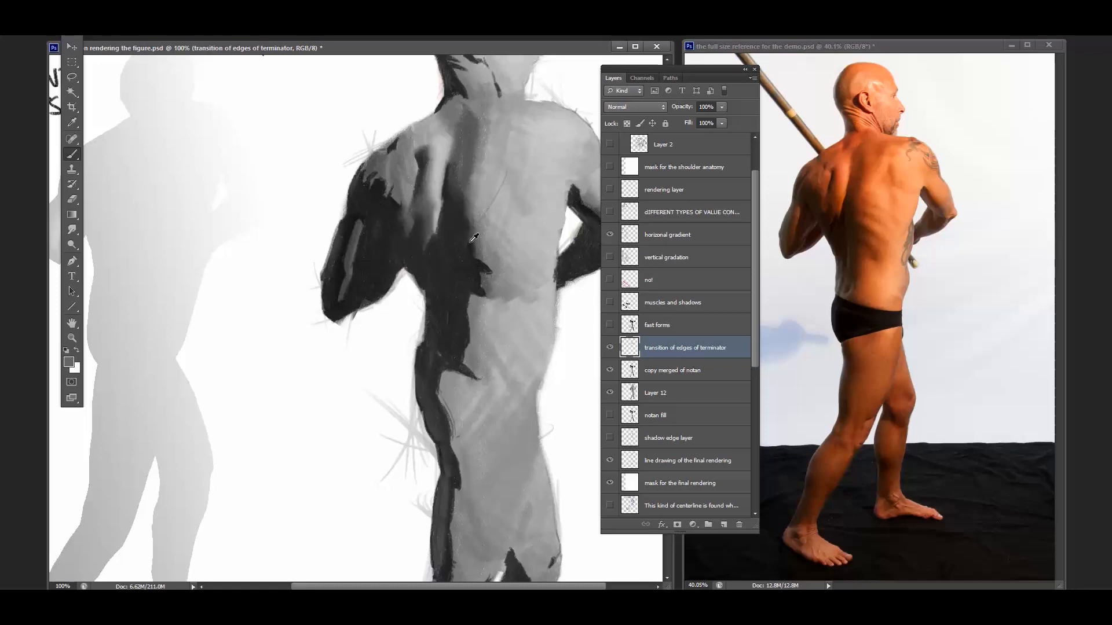
mouse_move(473, 243)
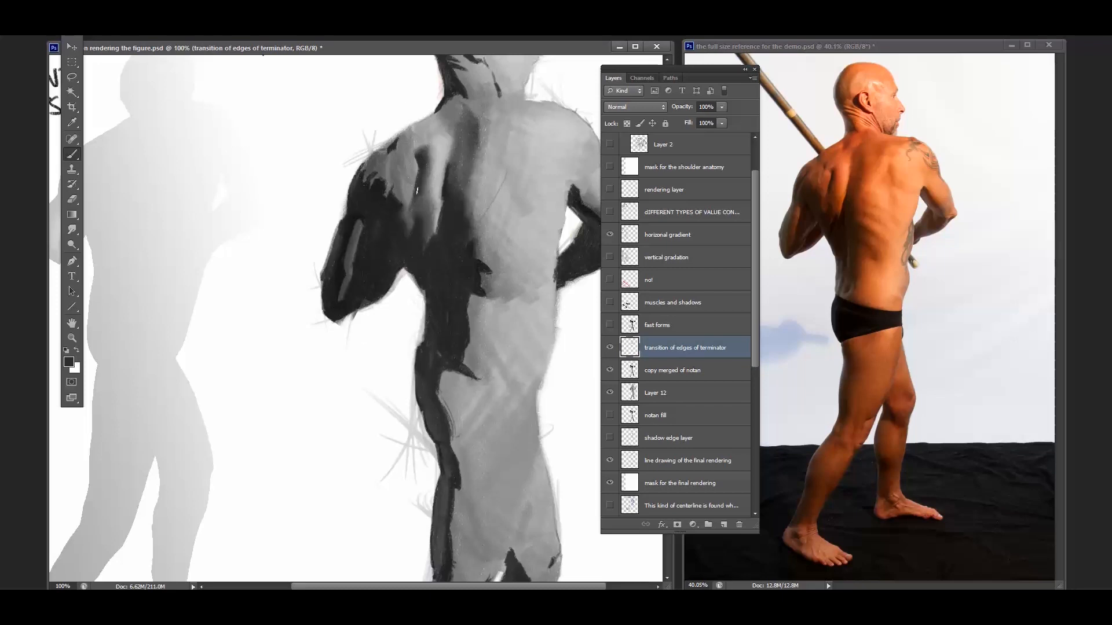
- Break soft light-grey strokes into the shoulder shadow to refine its transition
left_click(411, 209)
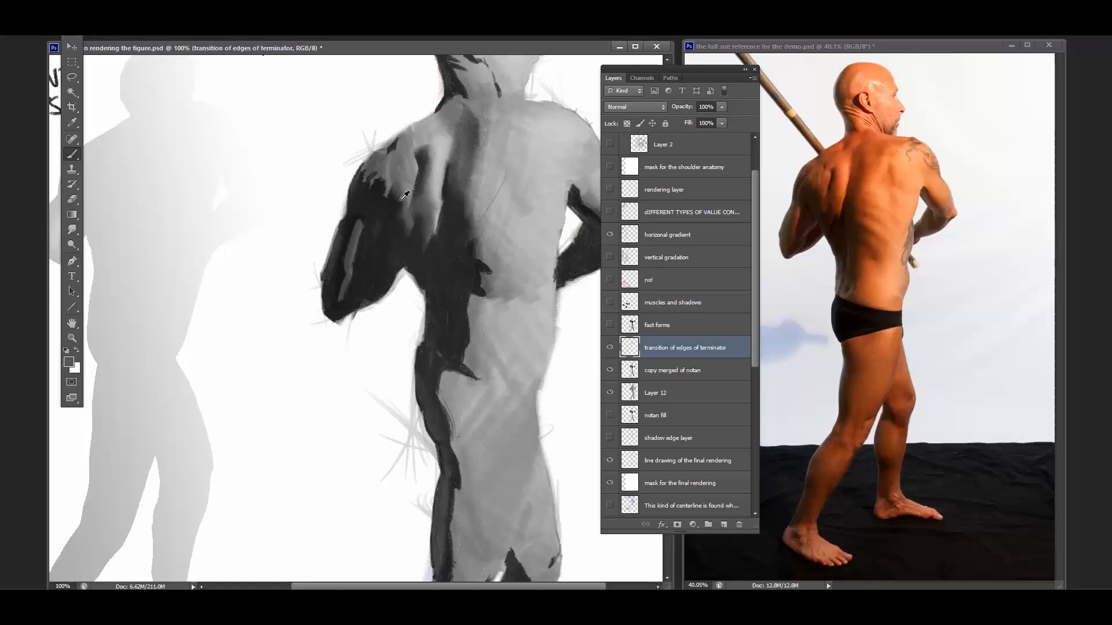
left_click(400, 212)
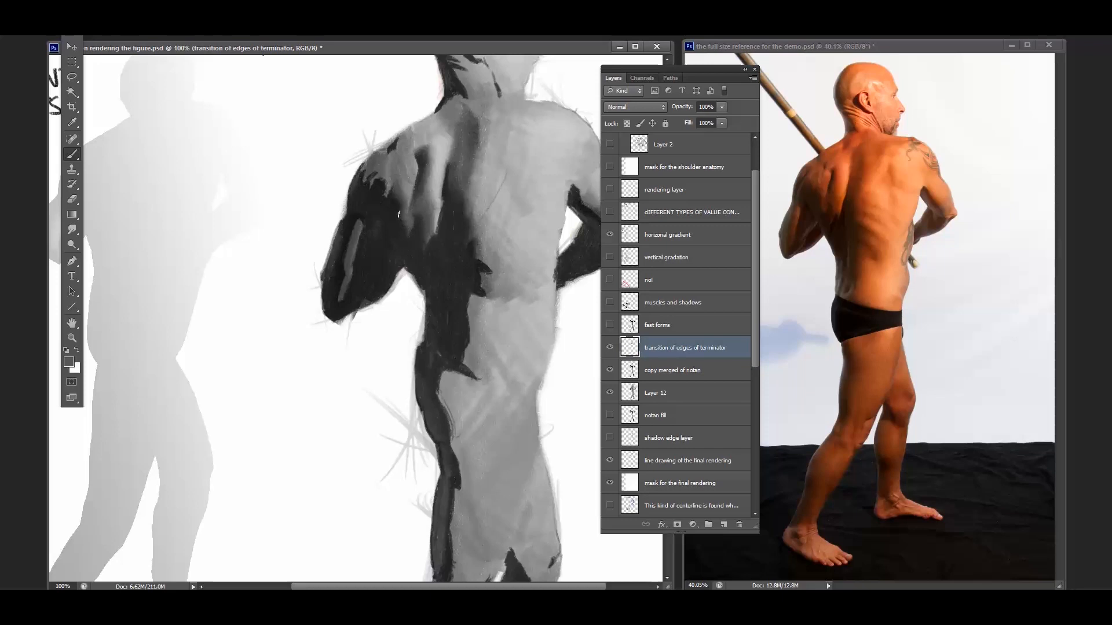
left_click(411, 213)
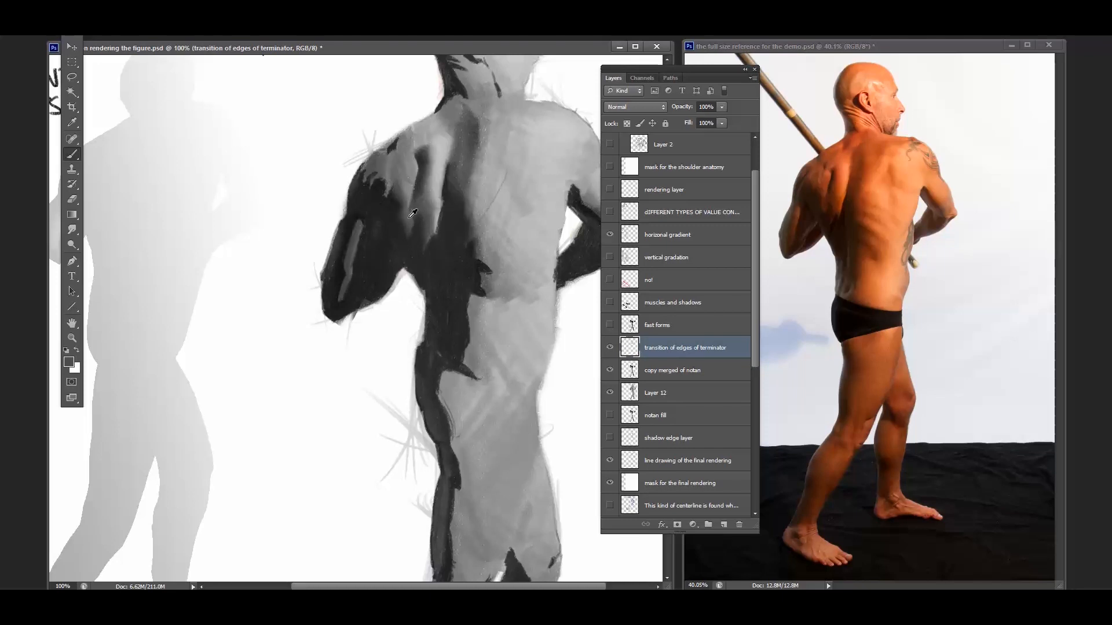